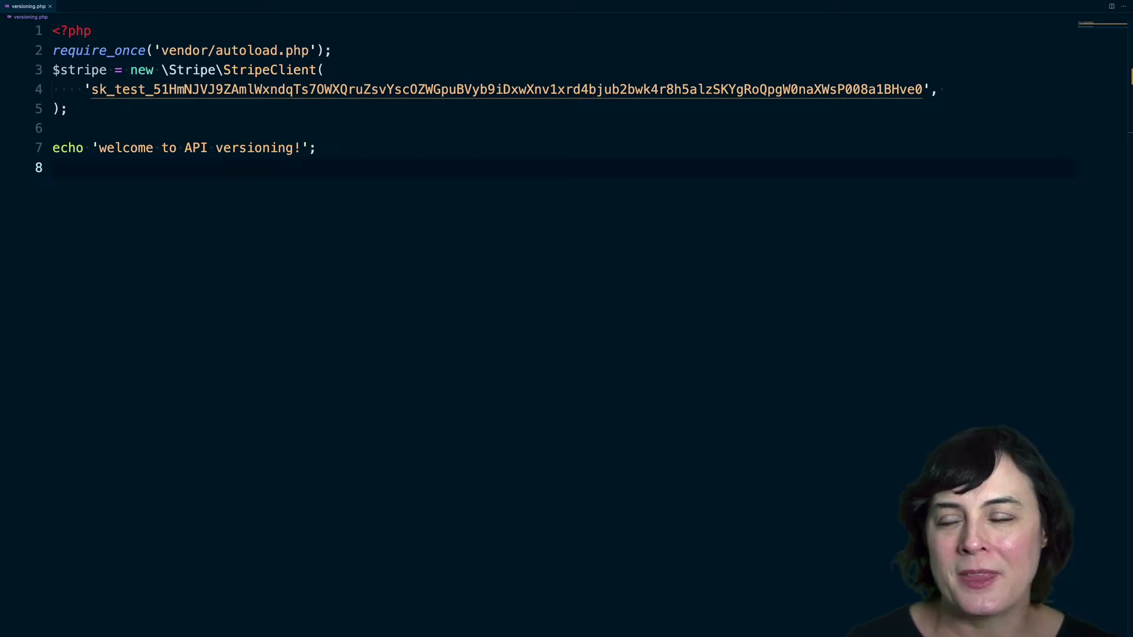
{"action": "left_click", "coordinate": [318, 148]}
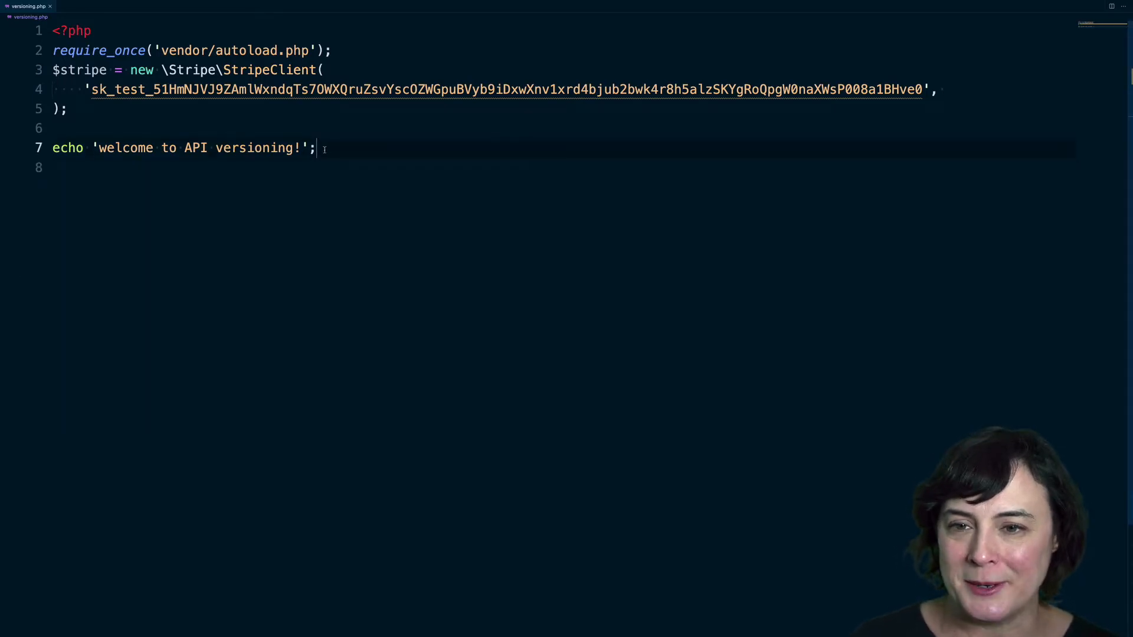
{"action": "type", "text": "echo $strip"}
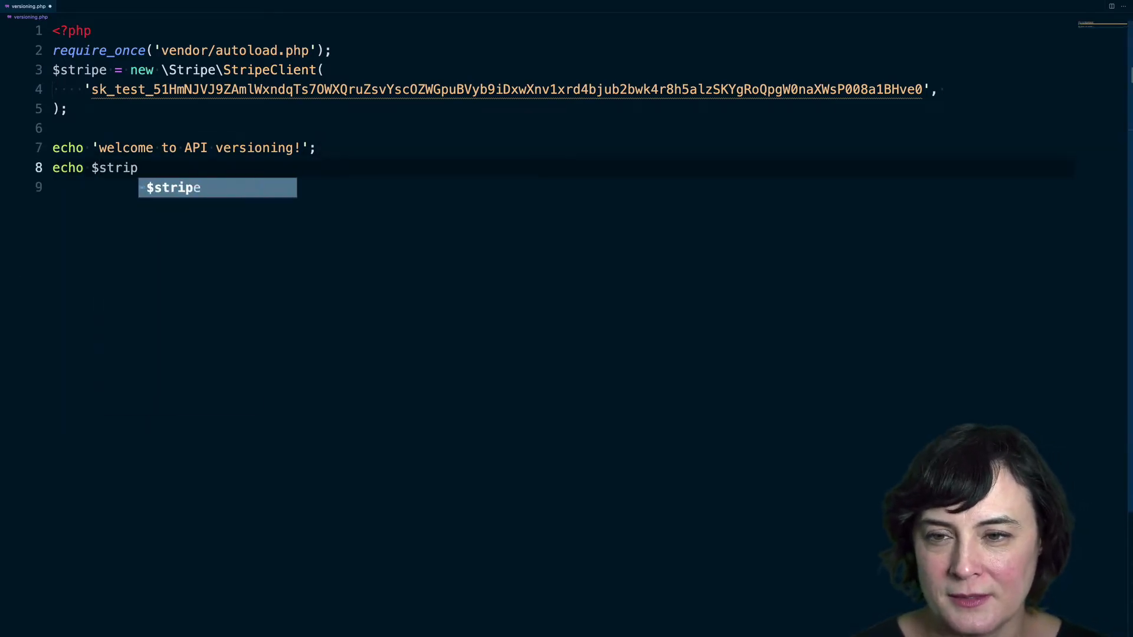
{"action": "type", "text": "e->customers->create(["}
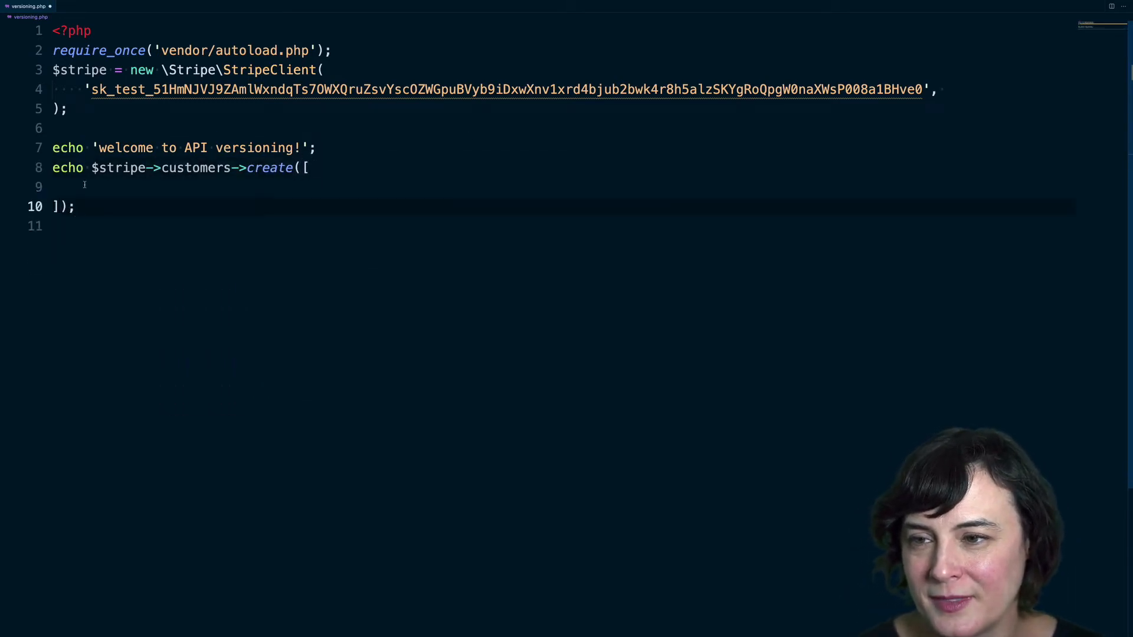
{"action": "type", "text": "'e'"}
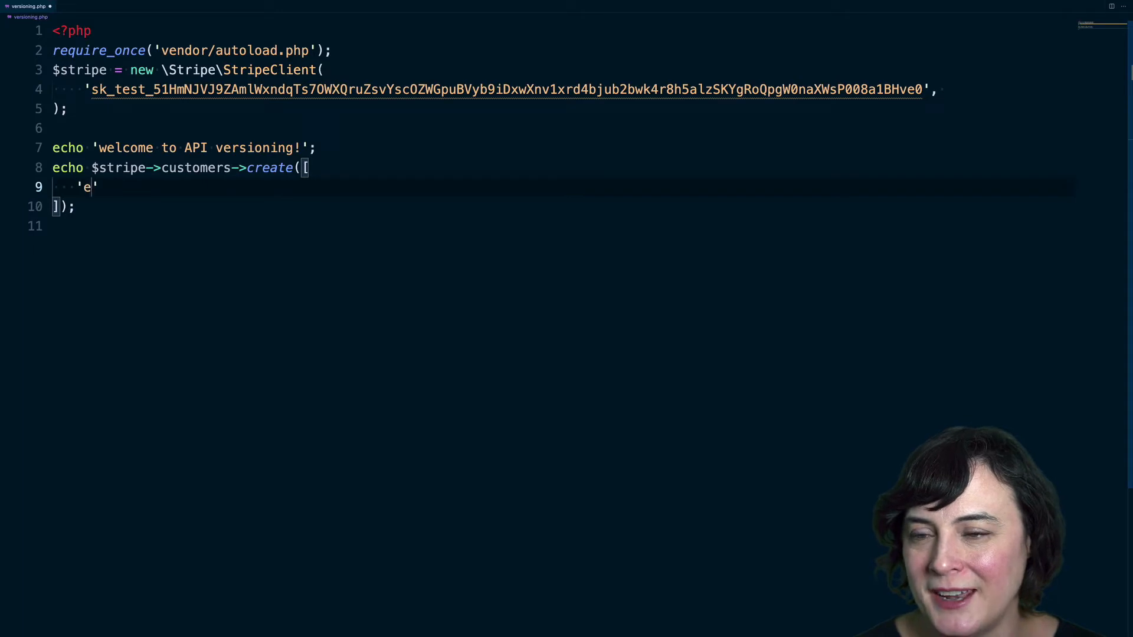
{"action": "type", "text": "mail' => ''"}
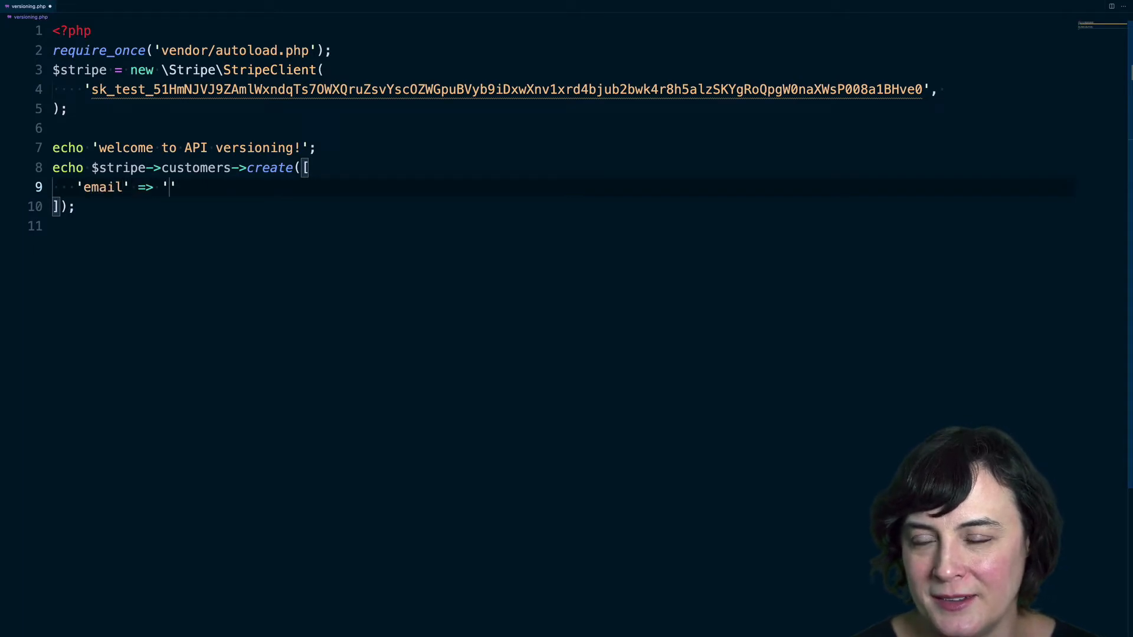
{"action": "type", "text": "jenny.rosen@example"}
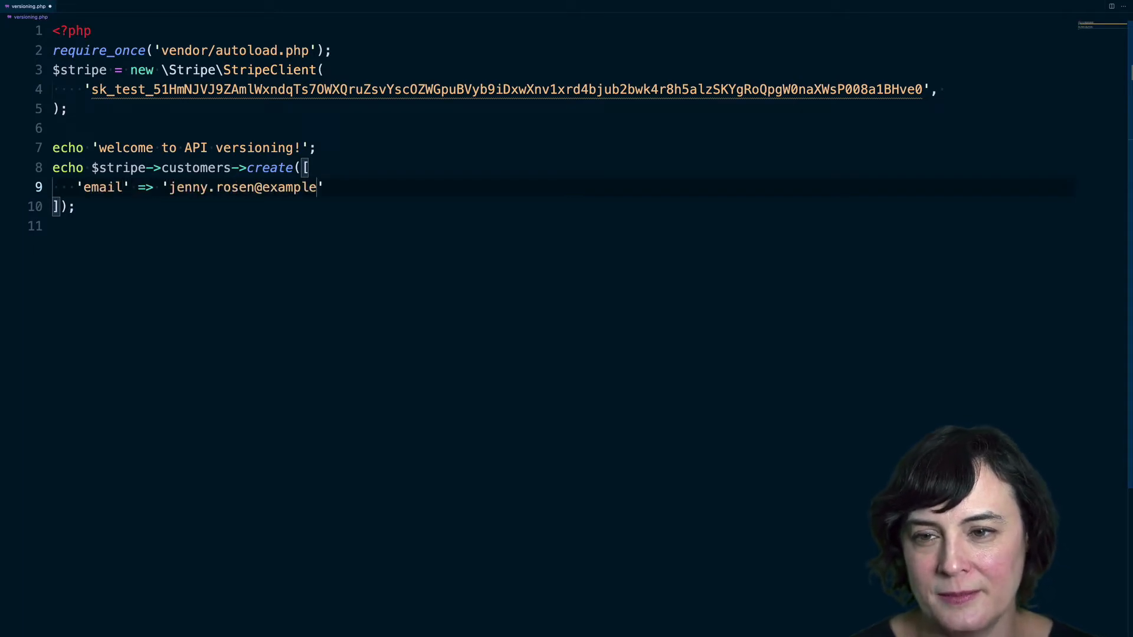
{"action": "type", "text": ".com',"}
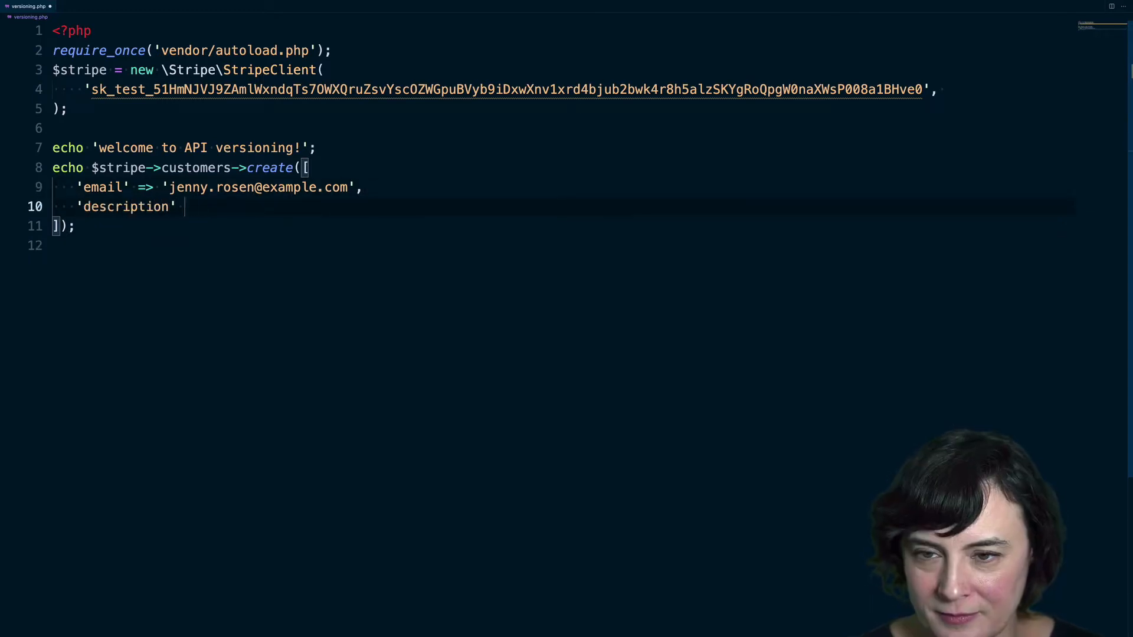
{"action": "type", "text": "=> 'customer created'"}
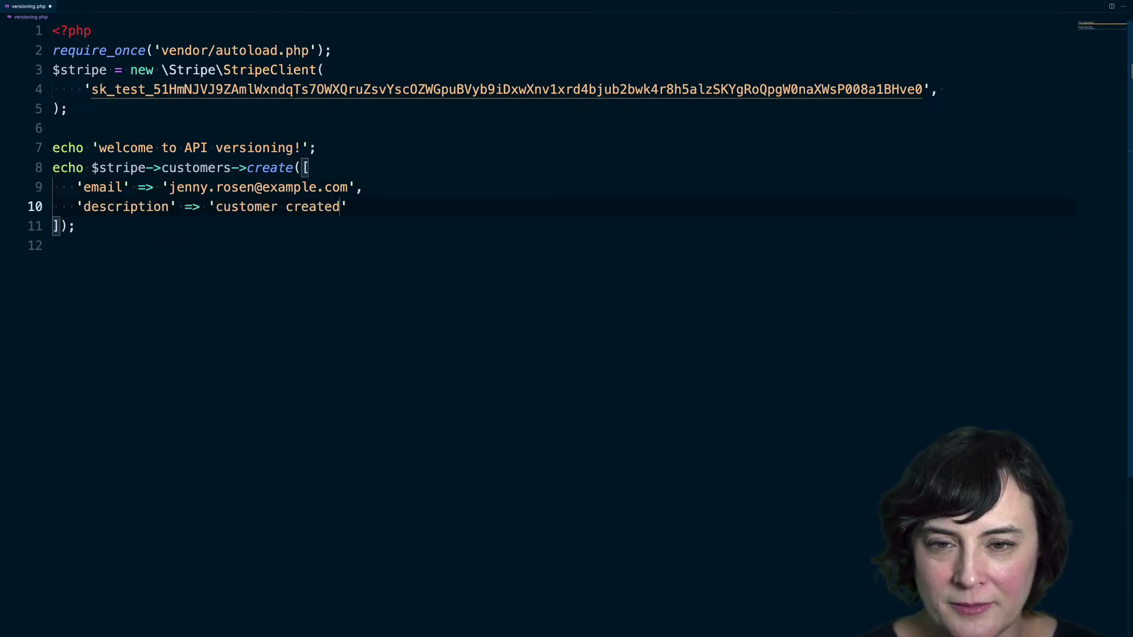
{"action": "type", "text": "using default account versio"}
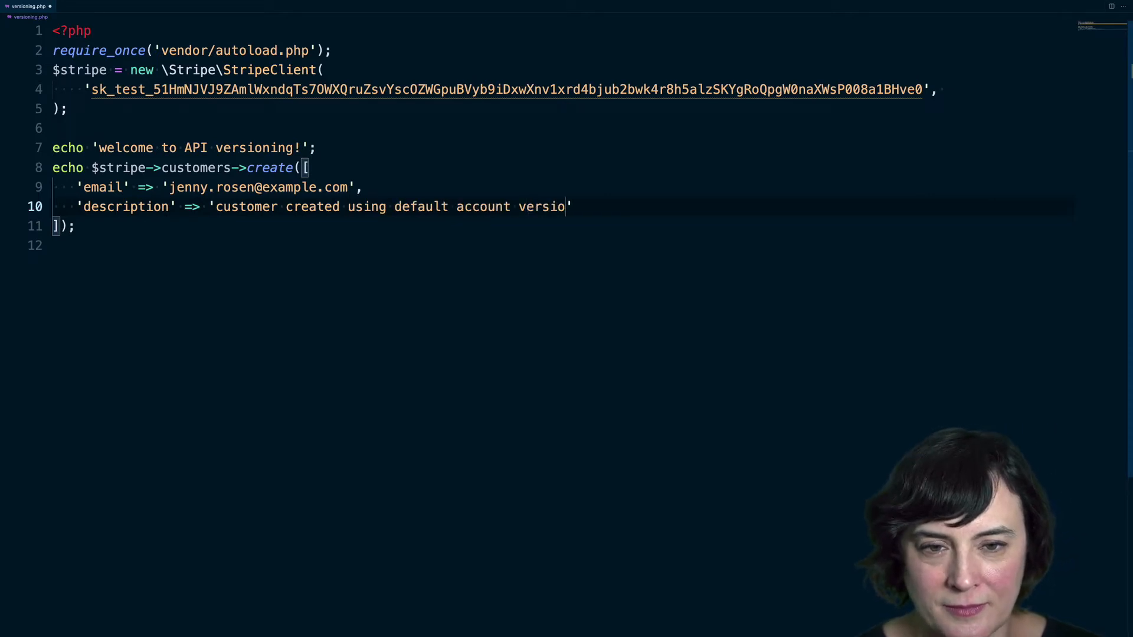
{"action": "type", "text": "n"}
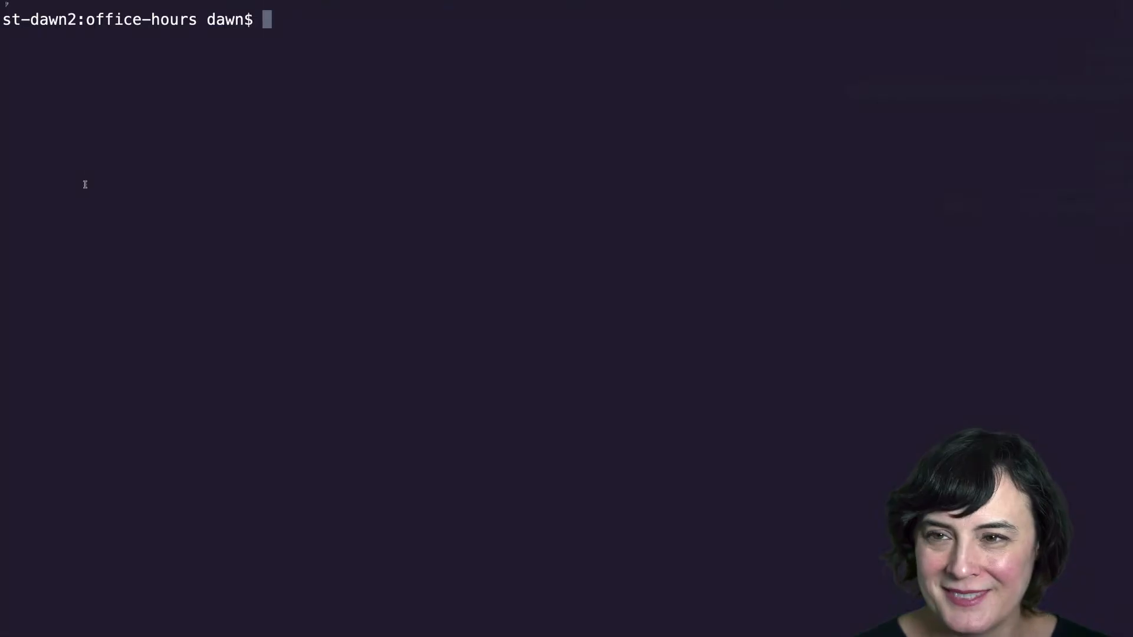
Run php versioning.php and scroll through the printed Stripe\Customer JSON
{"action": "key", "text": "Return"}
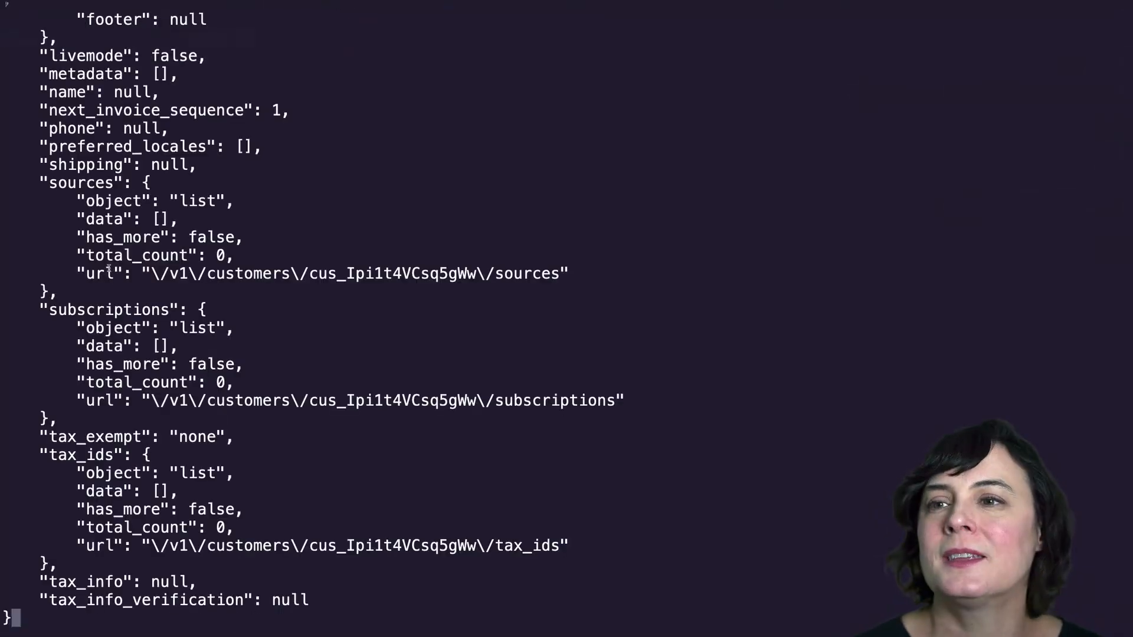
{"action": "key", "text": "Return"}
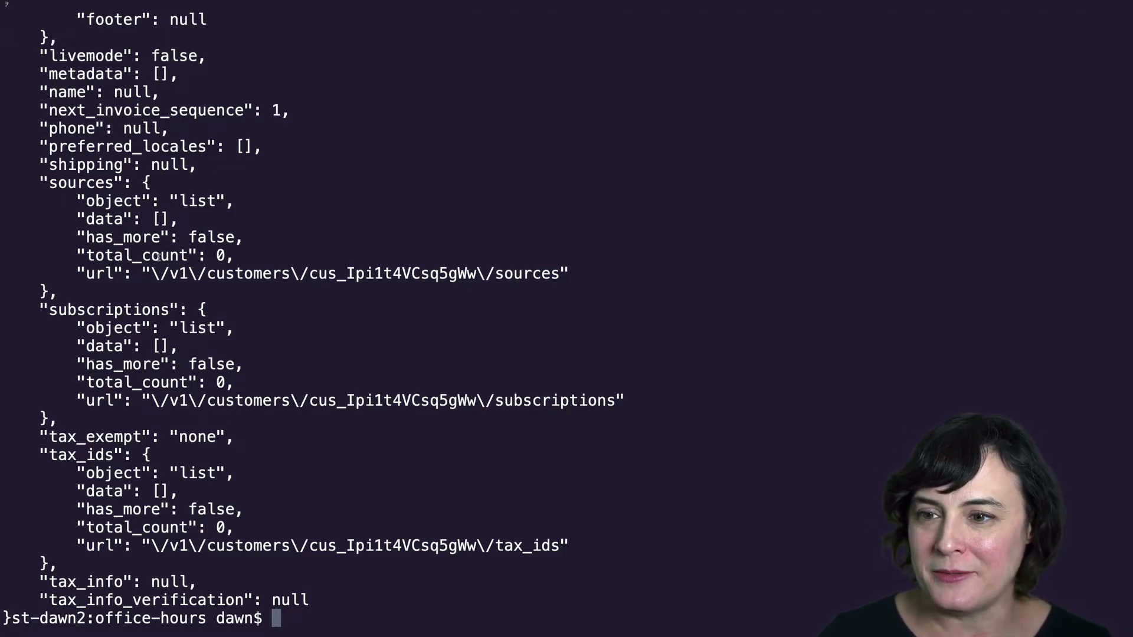
{"action": "scroll", "scroll_direction": "up", "scroll_amount": 3}
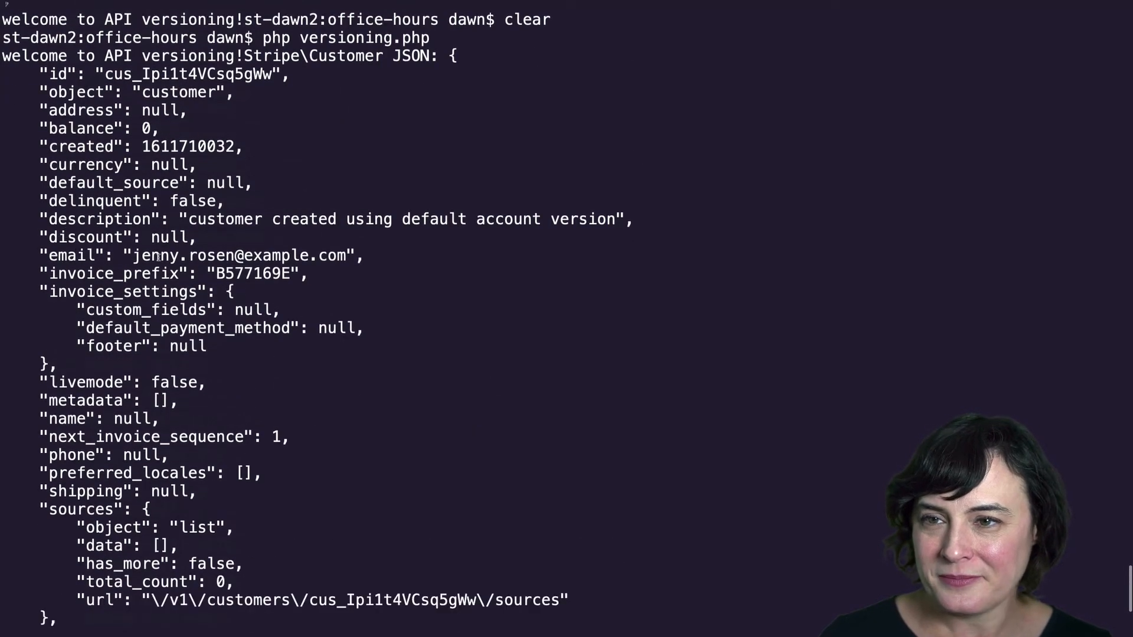
{"action": "scroll", "scroll_direction": "down", "scroll_amount": 3}
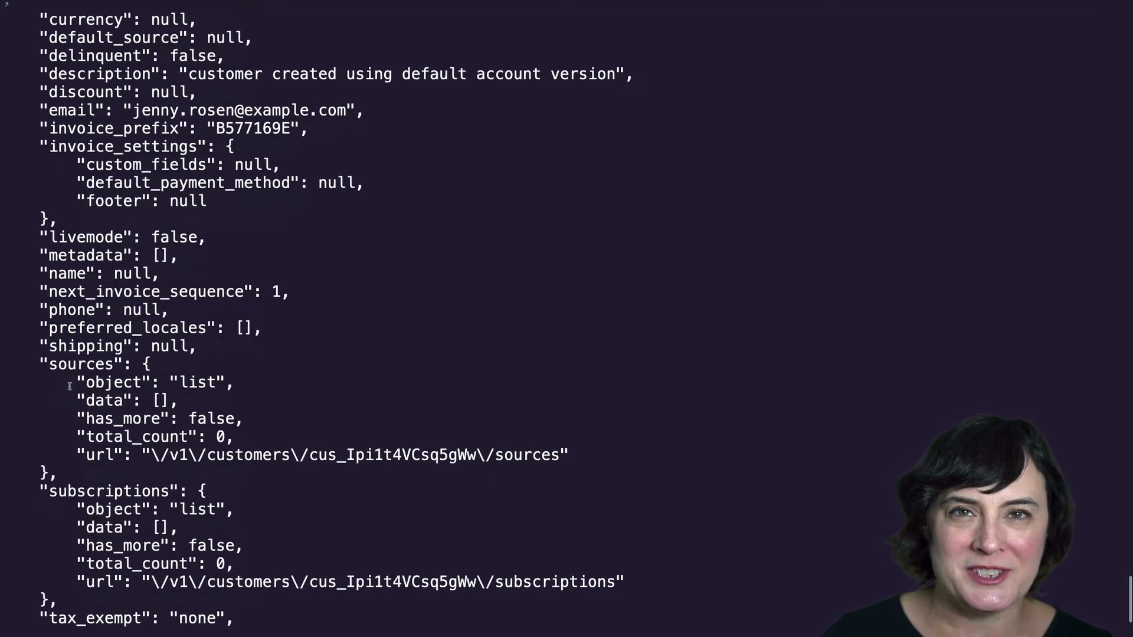
{"action": "scroll", "scroll_direction": "down", "scroll_amount": 3}
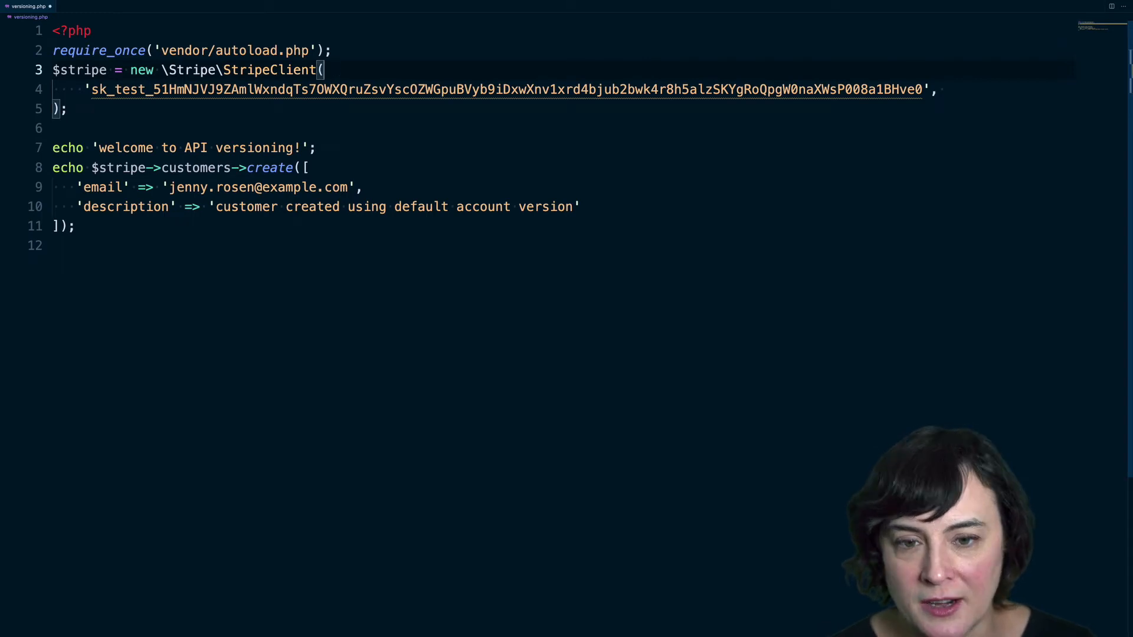
Pass StripeClient an array with 'api_key' and 'stripe_version' => '2020-08-27'
{"action": "type", "text": "[]"}
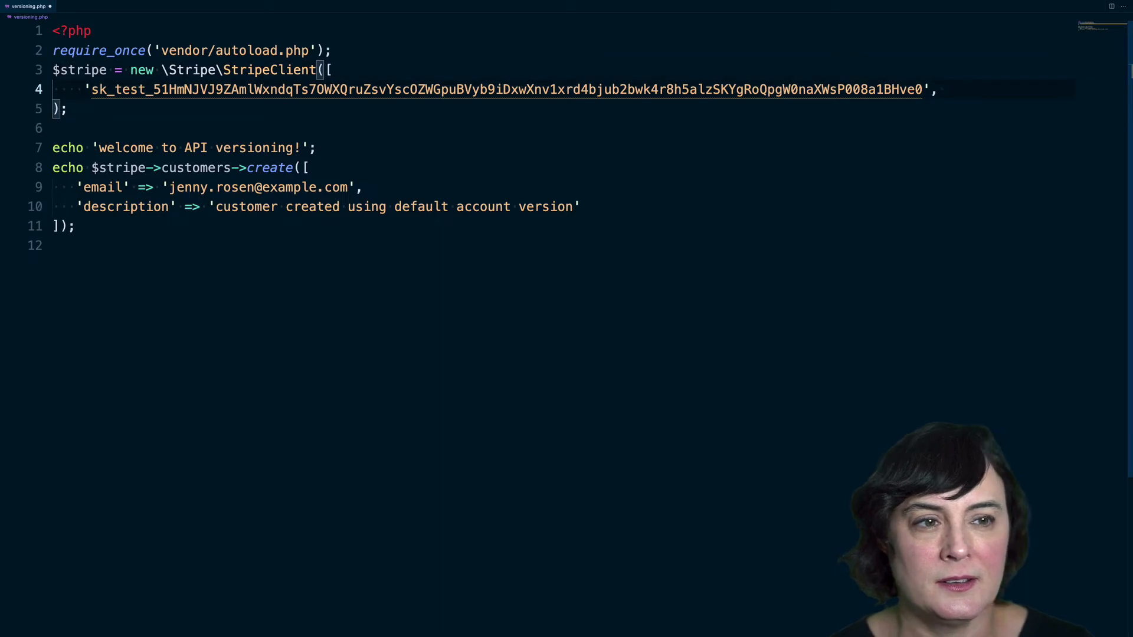
{"action": "key", "text": "Enter"}
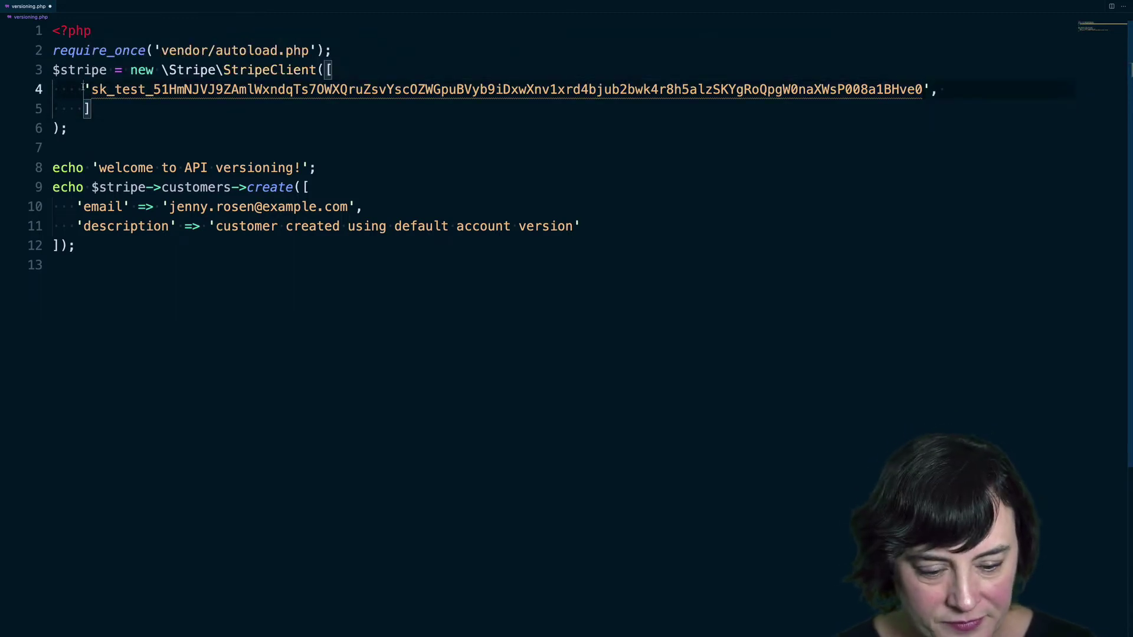
{"action": "type", "text": "'api_key' =>"}
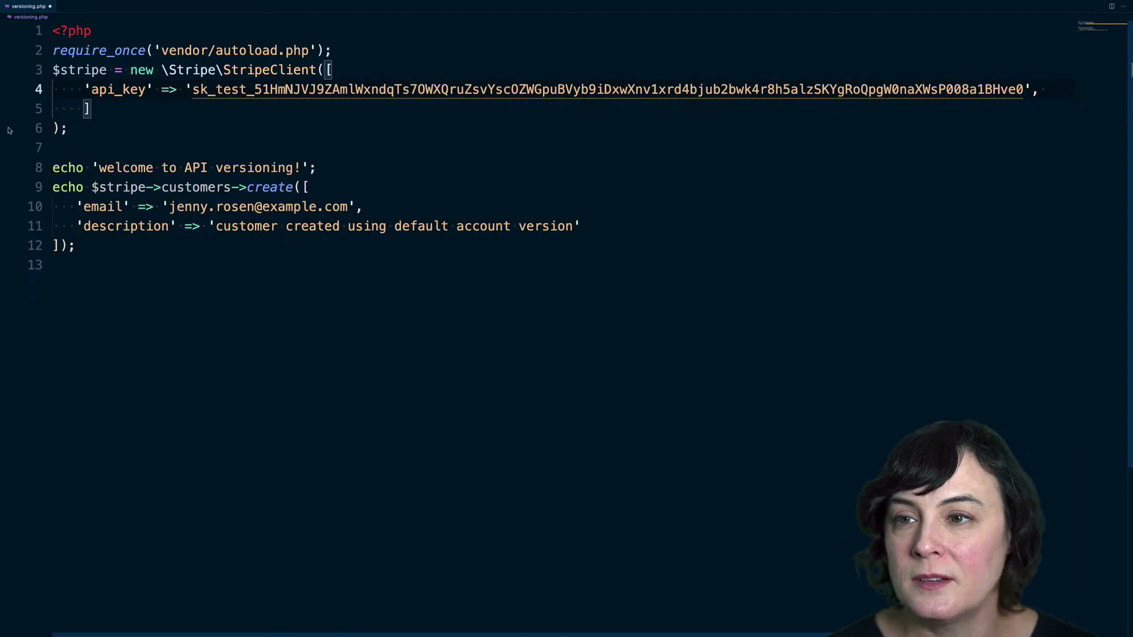
{"action": "type", "text": "''"}
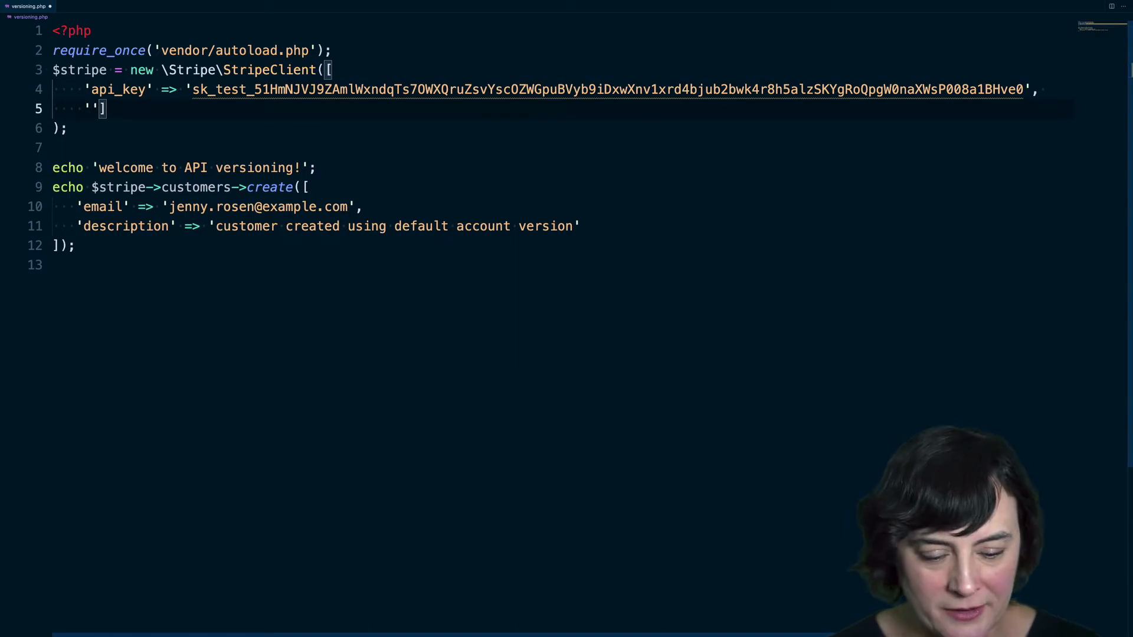
{"action": "type", "text": "stripe_"}
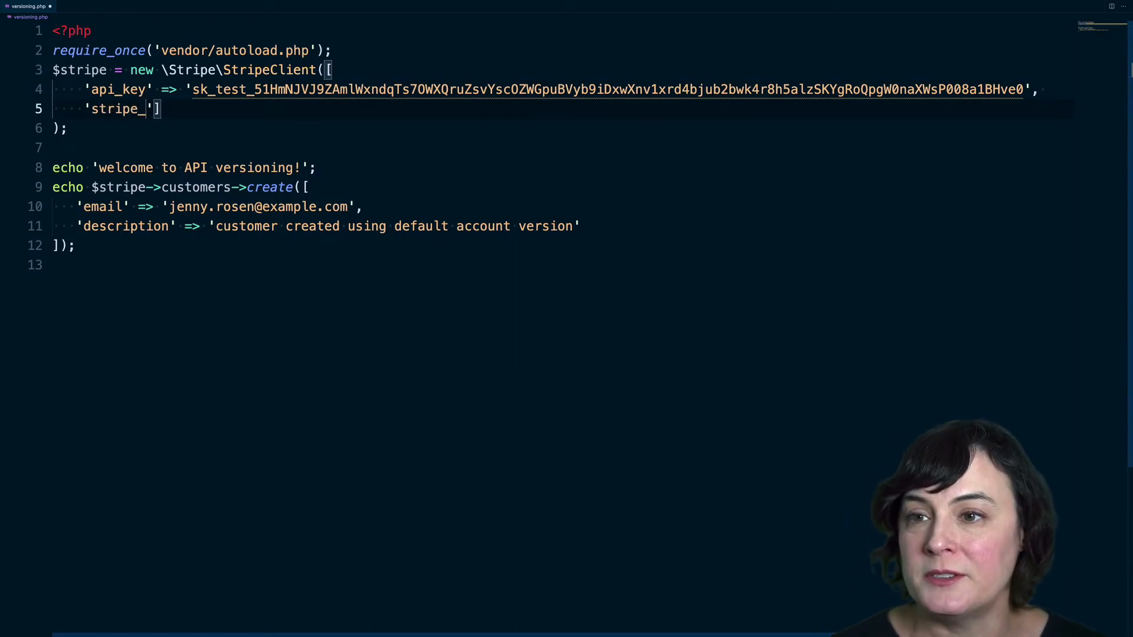
{"action": "type", "text": "version"}
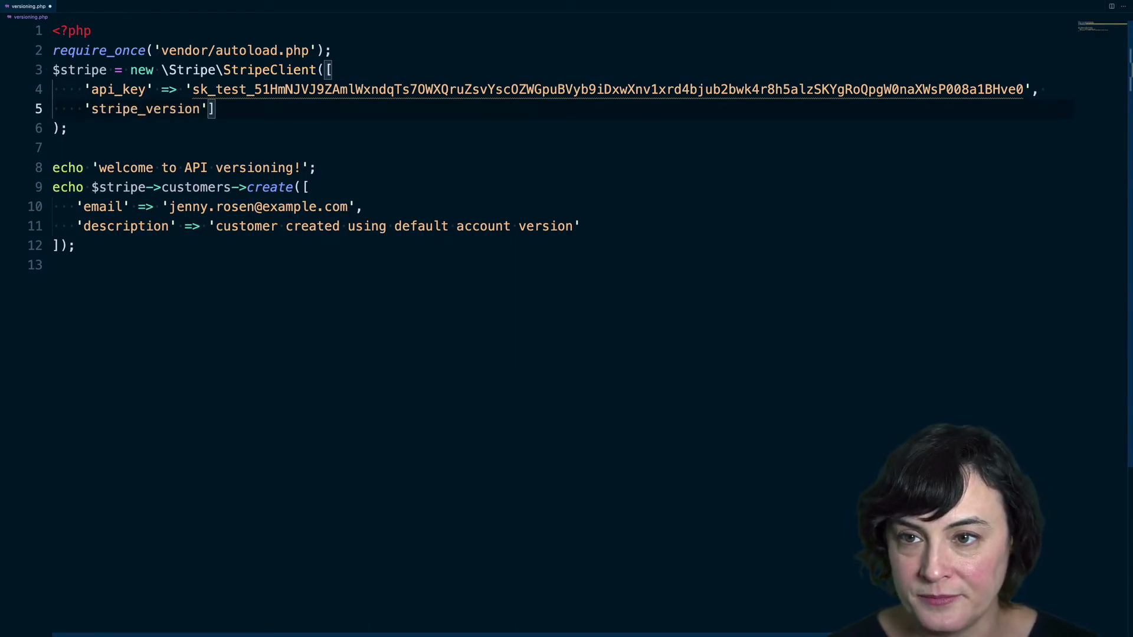
{"action": "type", "text": "=> '2020-'"}
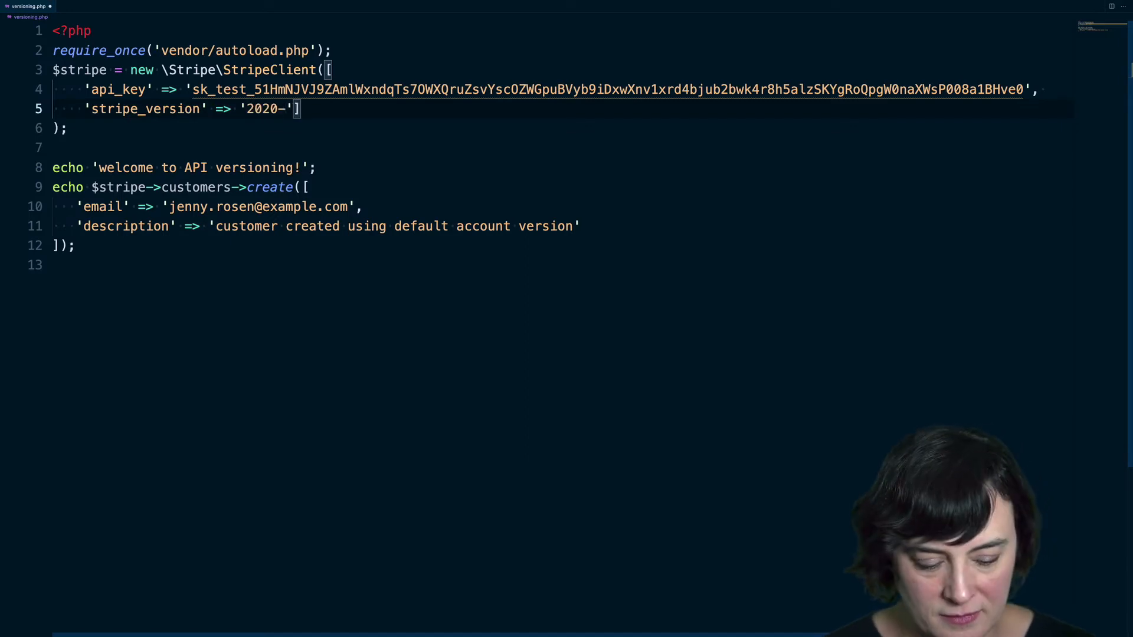
{"action": "type", "text": "08-27"}
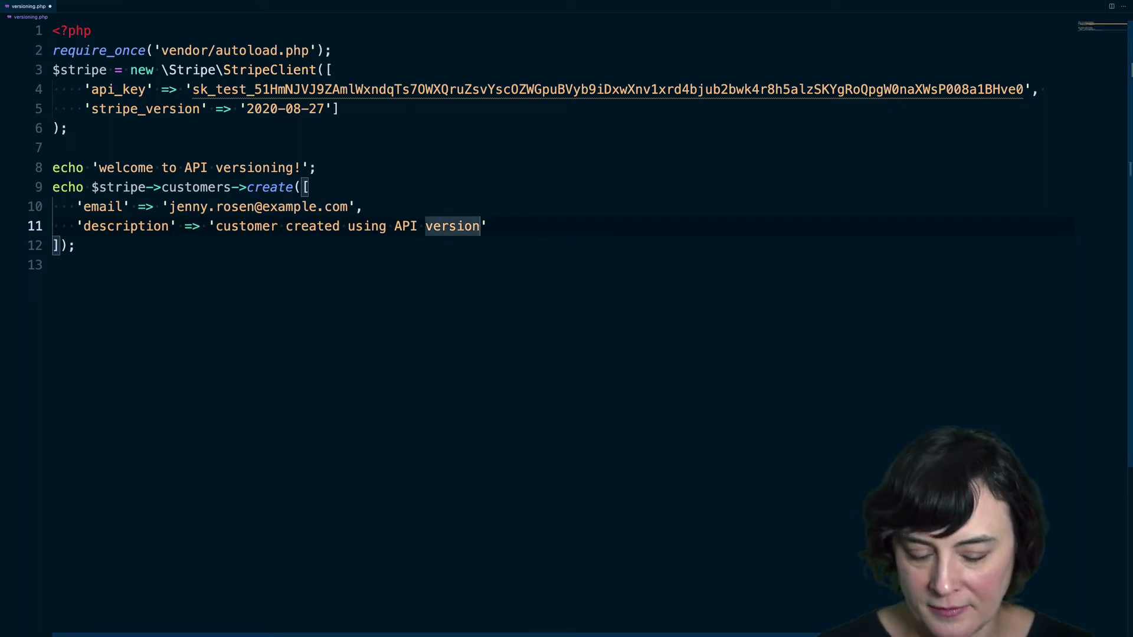
End the description with 'set globally' and rerun php versioning.php to create another customer
{"action": "type", "text": "set globally"}
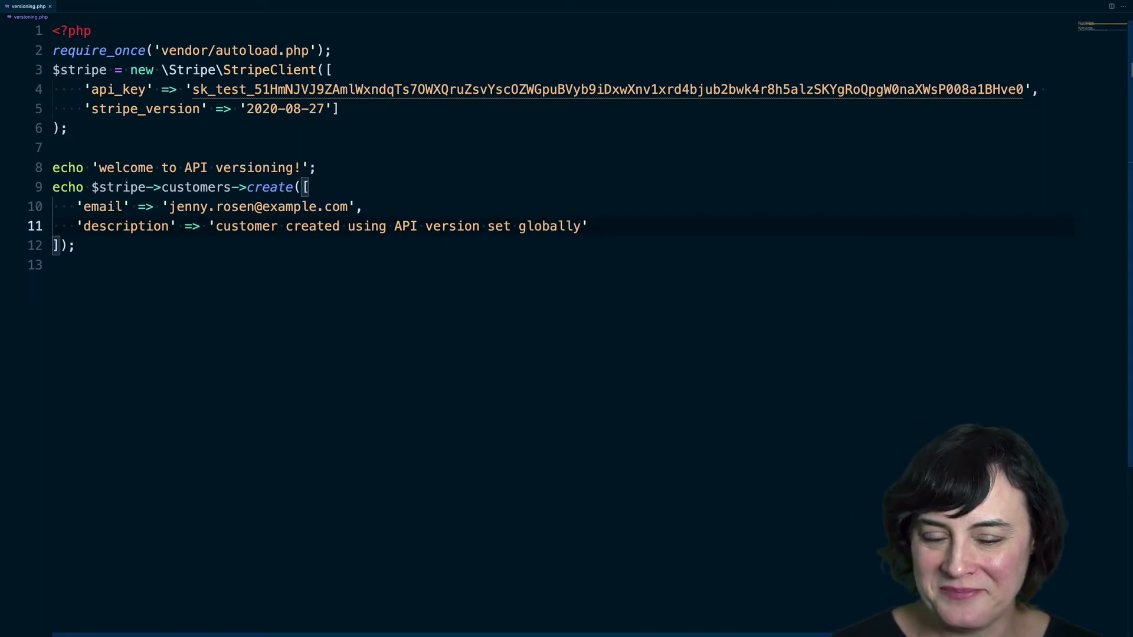
{"action": "key", "text": "Return"}
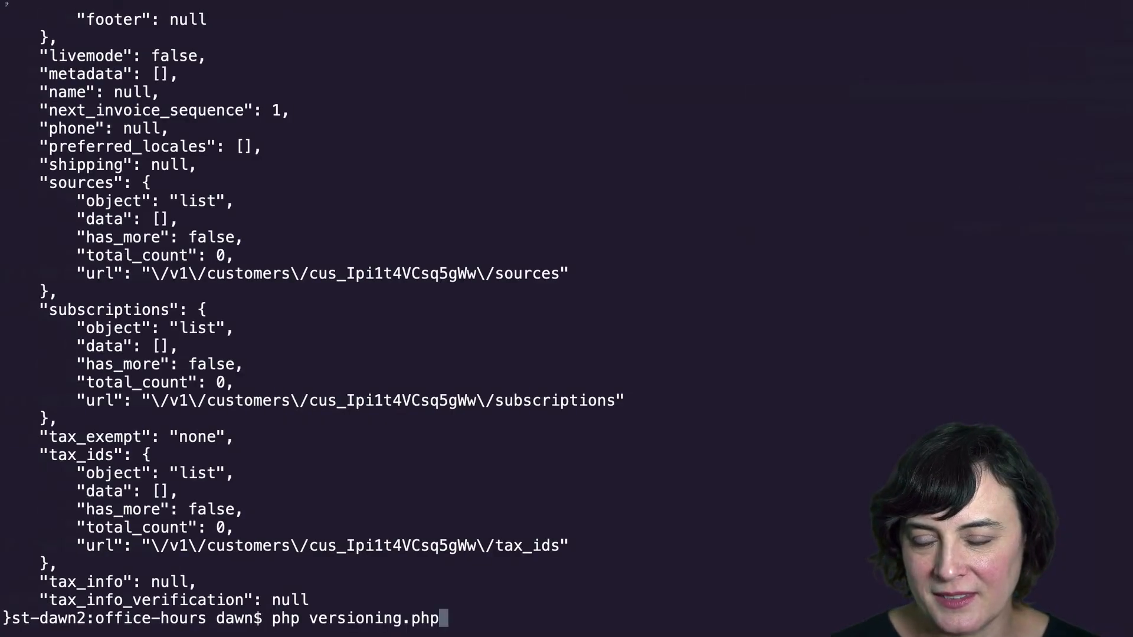
{"action": "key", "text": "Return"}
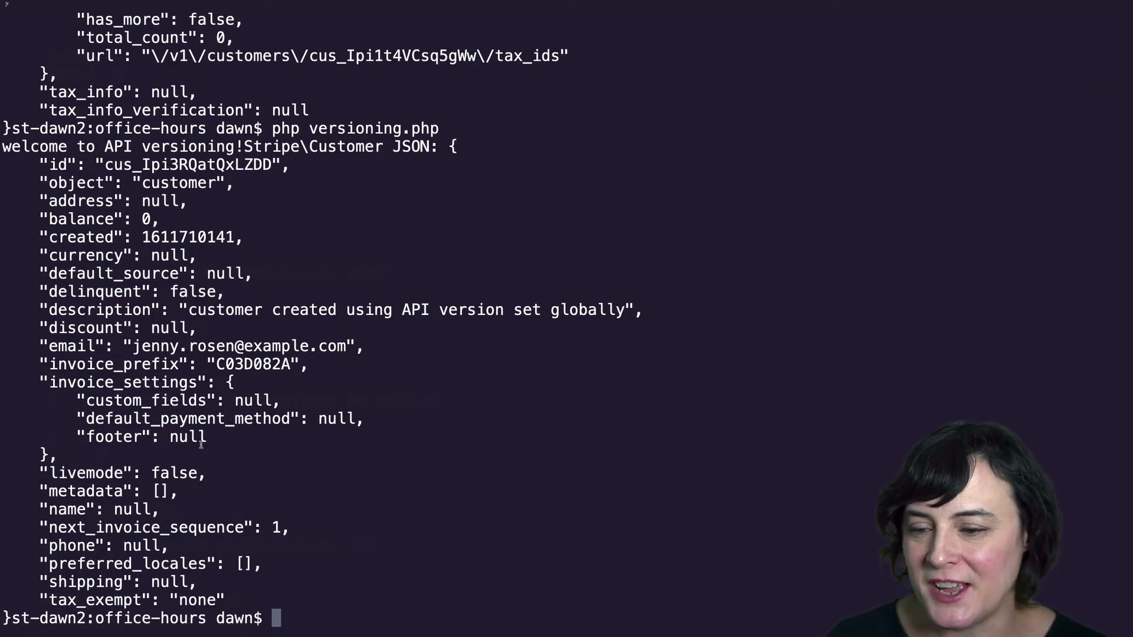
{"action": "mouse_move", "coordinate": [208, 491]}
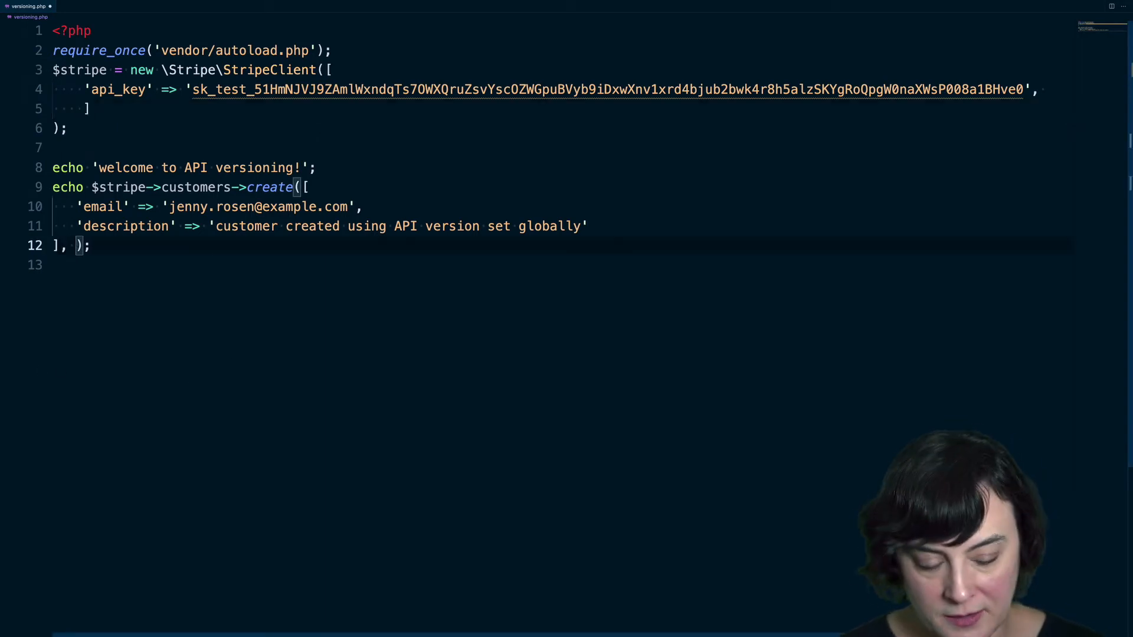
Pass ['stripe_version' => '2020-08-27'] to customers->create and change the description to 'set per request'
{"action": "type", "text": "[]"}
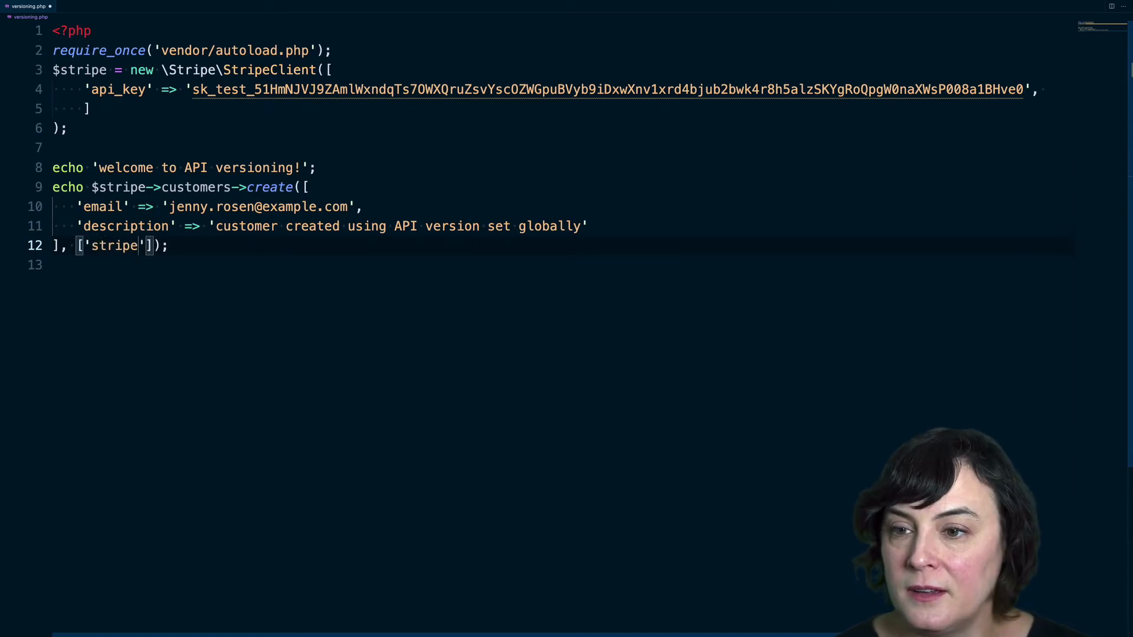
{"action": "type", "text": "_version' => '2020-08-27"}
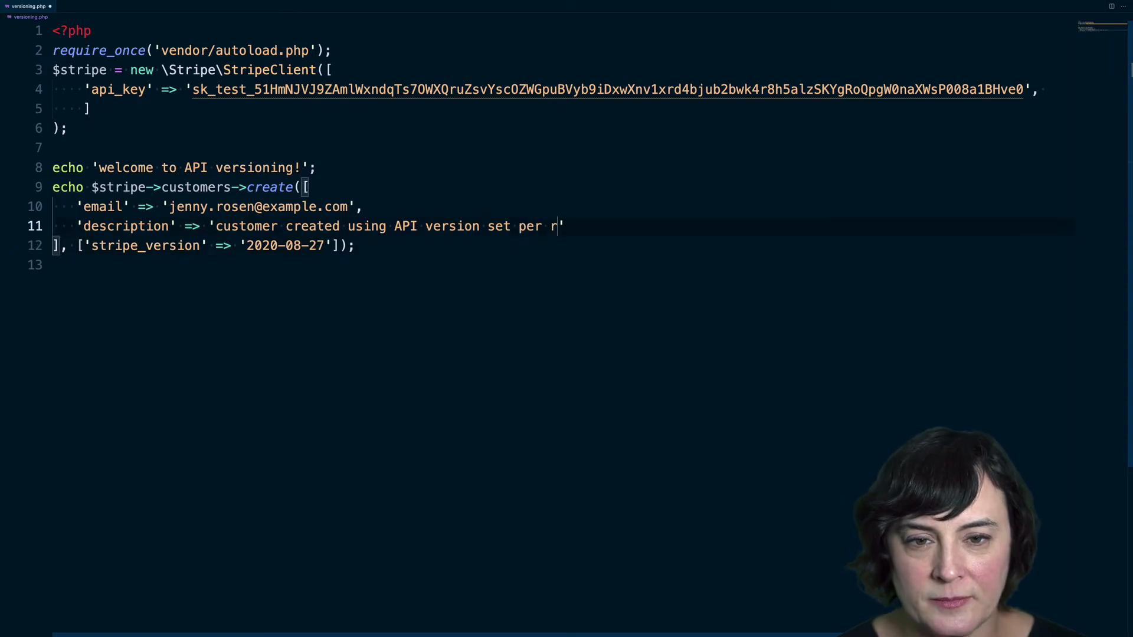
{"action": "type", "text": "equest"}
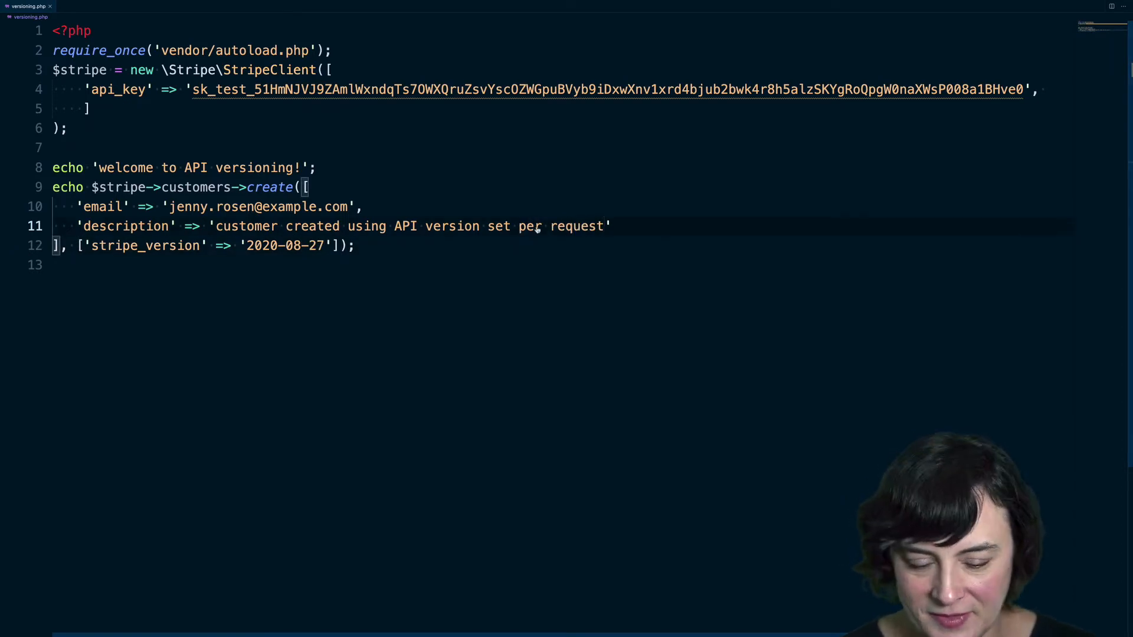
Rerun php versioning.php to create a customer using the per-request API version
{"action": "key", "text": "Return"}
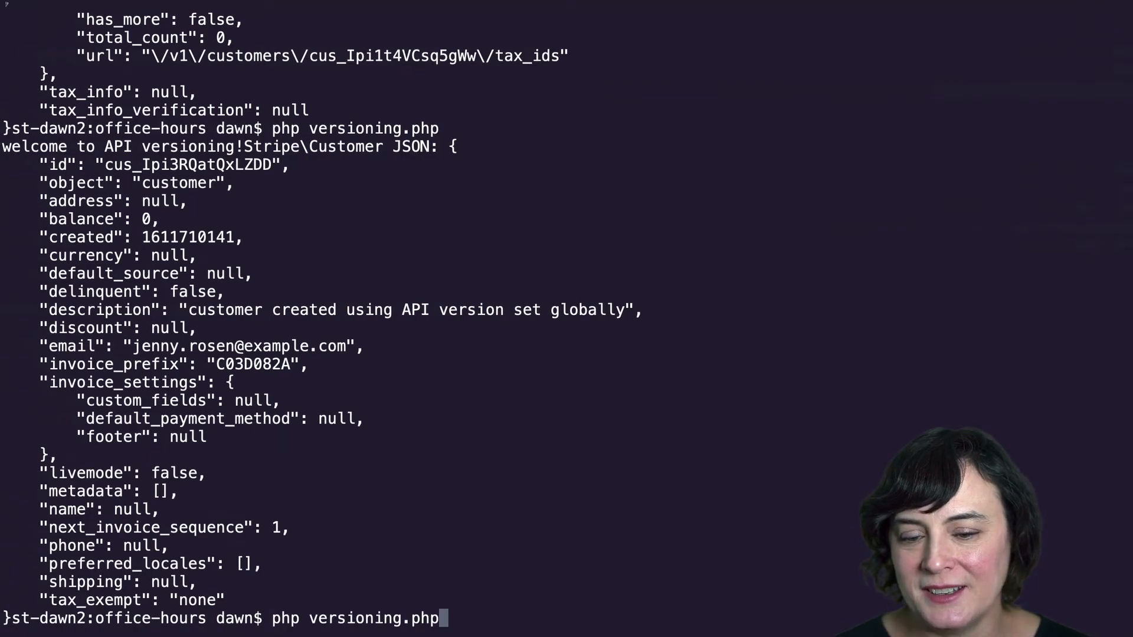
{"action": "key", "text": "Return"}
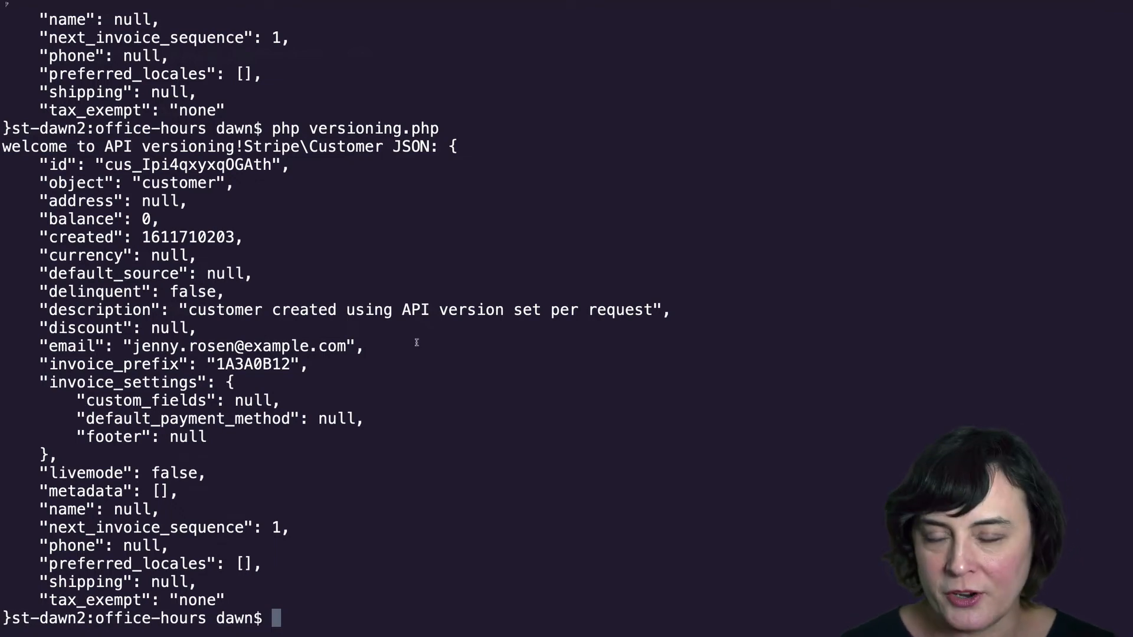
{"action": "mouse_move", "coordinate": [452, 447]}
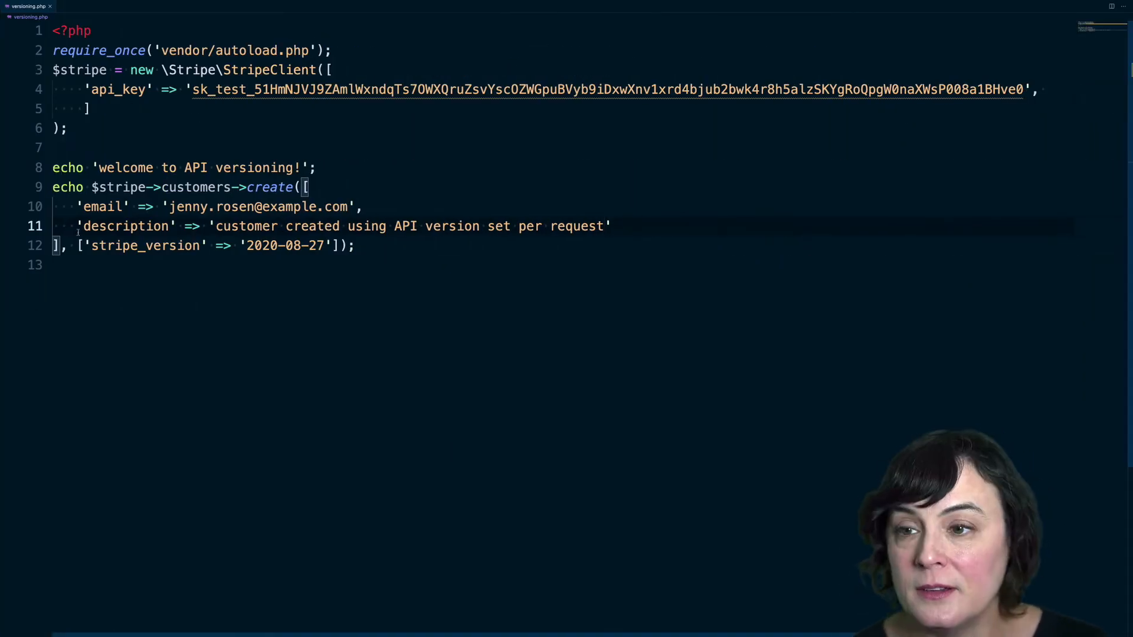
Comment out customer creation and echo the first event from events->all(['limit' => 1])
{"action": "key", "text": "ctrl+/"}
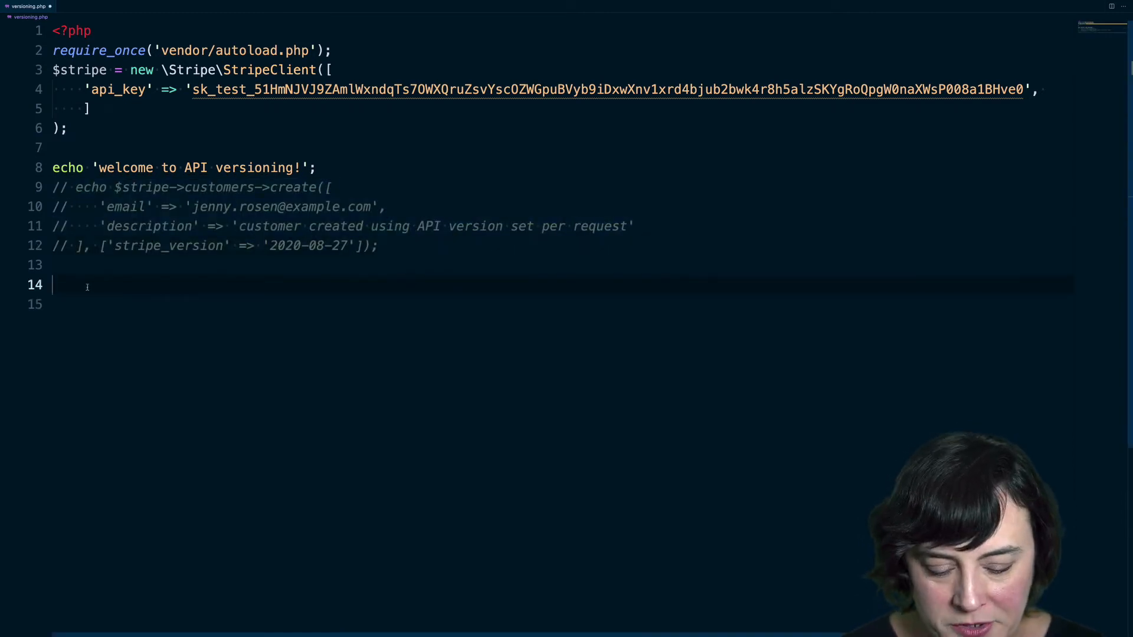
{"action": "type", "text": "$events ="}
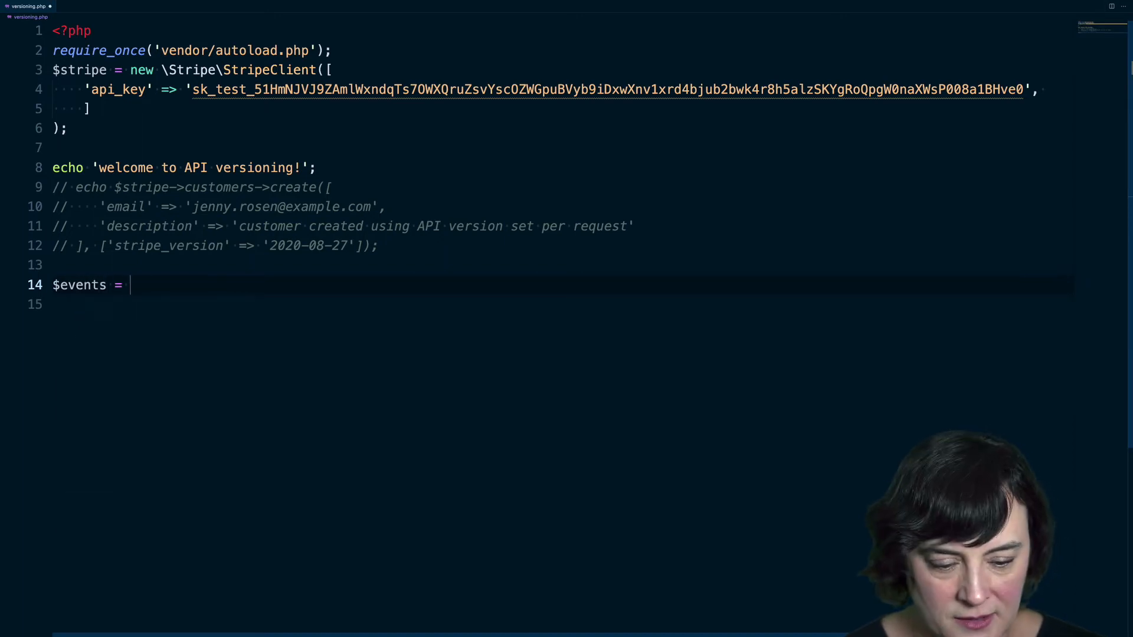
{"action": "type", "text": "$stripe->events->a"}
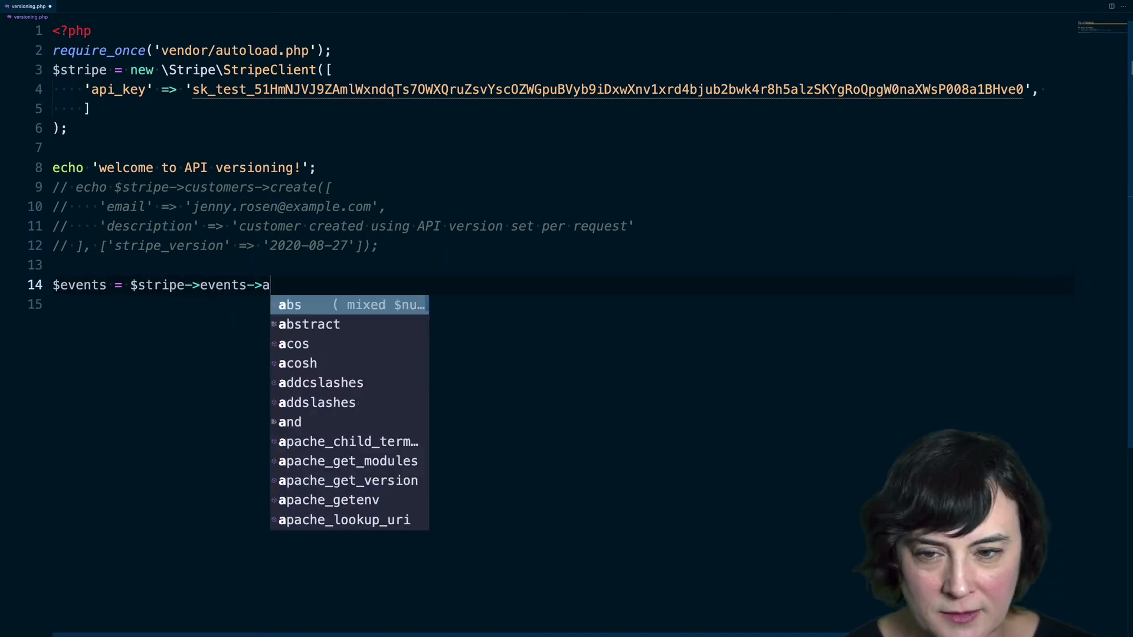
{"action": "type", "text": "ll(['limit' => 1]);"}
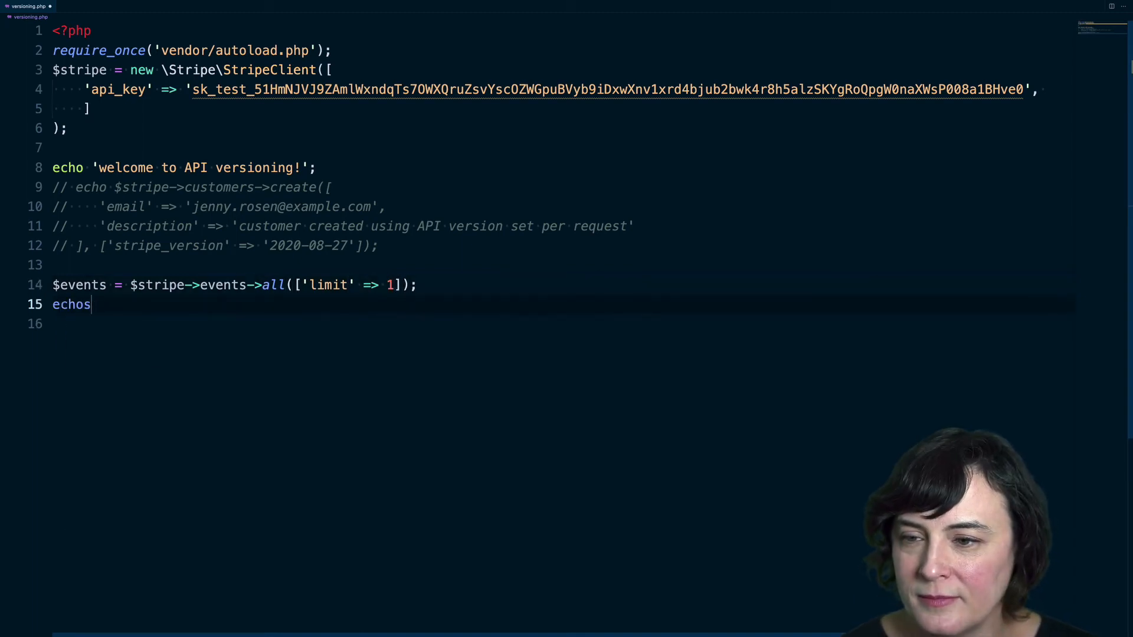
{"action": "type", "text": "$"}
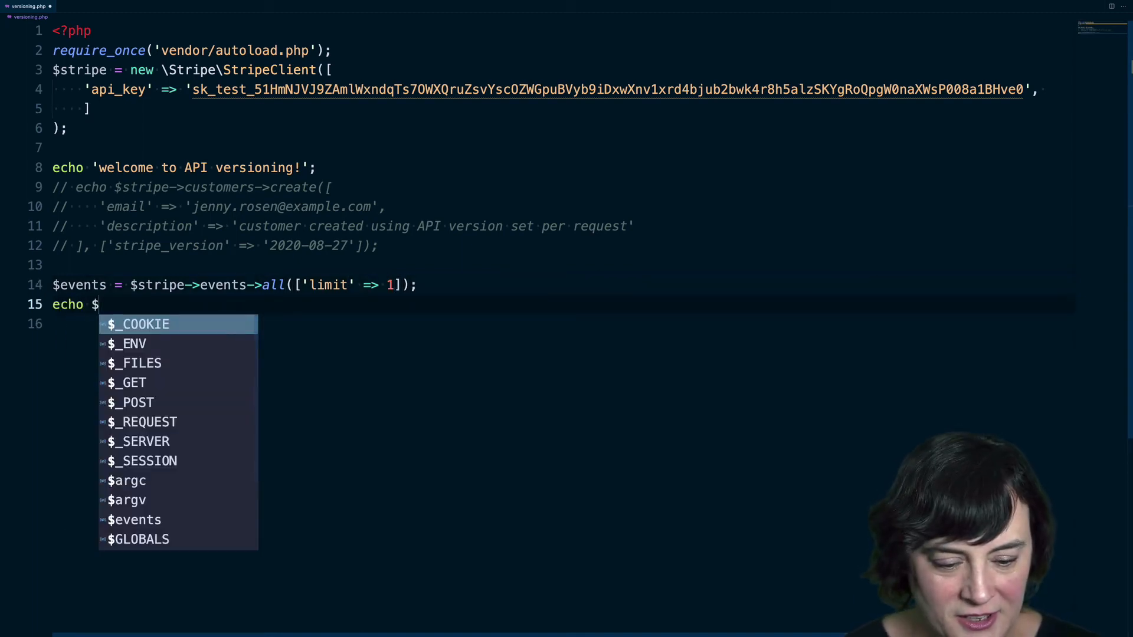
{"action": "type", "text": "events->d"}
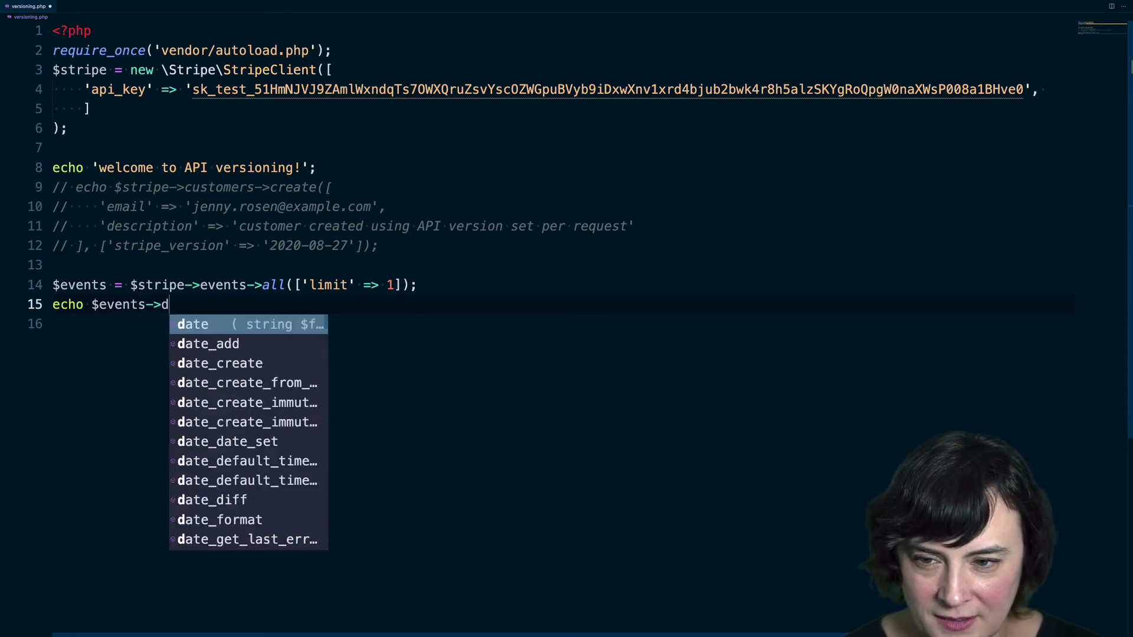
{"action": "type", "text": "ata[0];"}
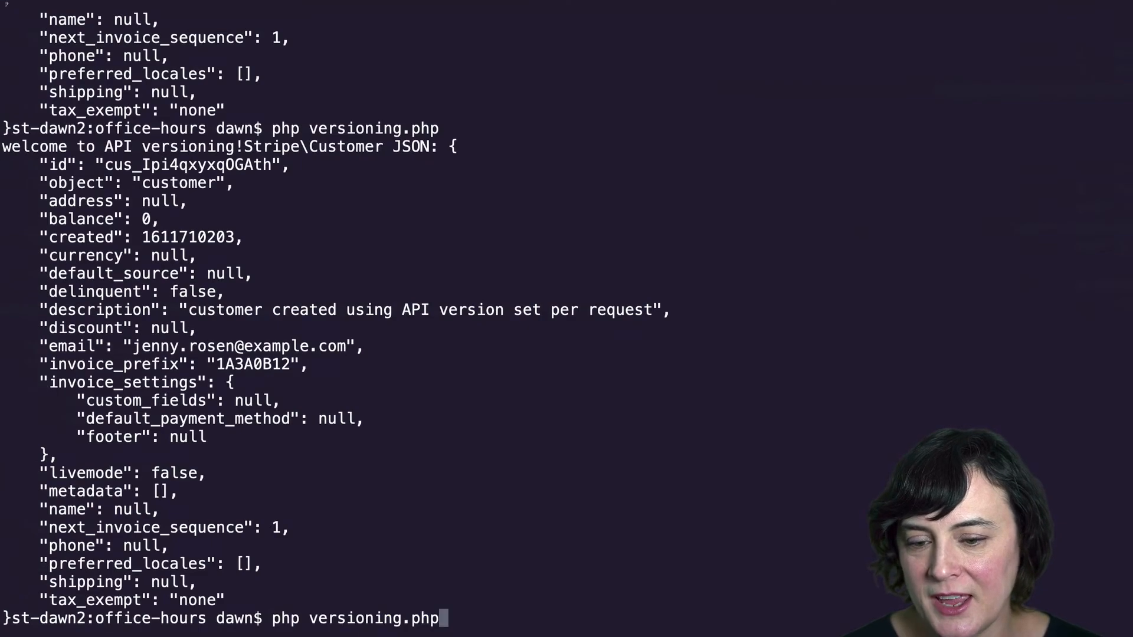
Run the script and scroll through the printed customer.created event JSON
{"action": "key", "text": "Return"}
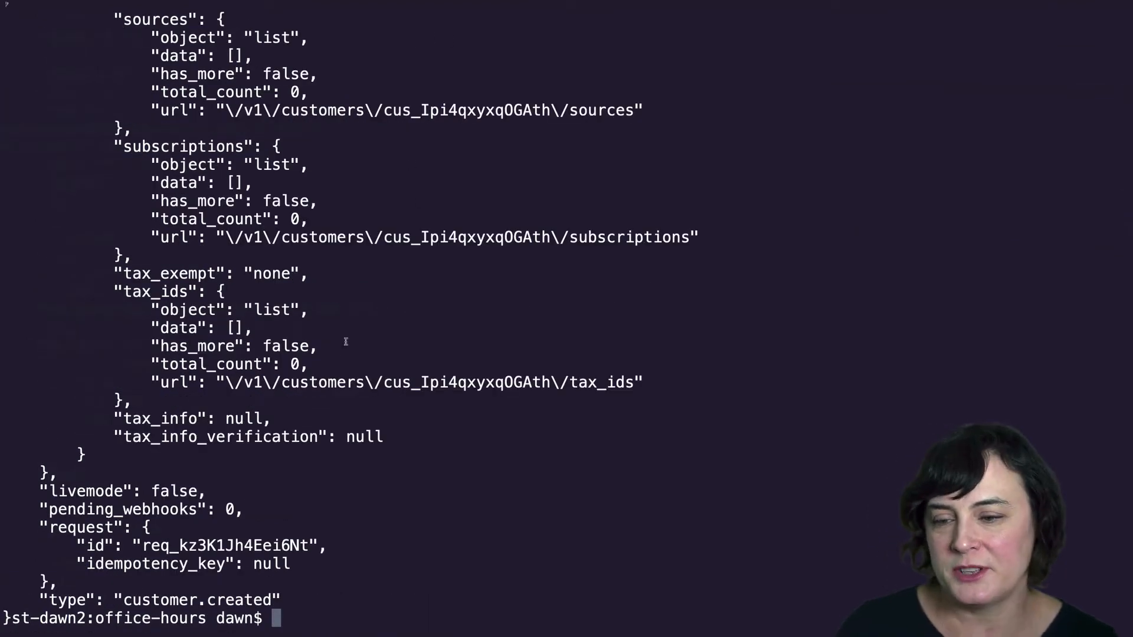
{"action": "scroll", "scroll_direction": "up", "scroll_amount": 3}
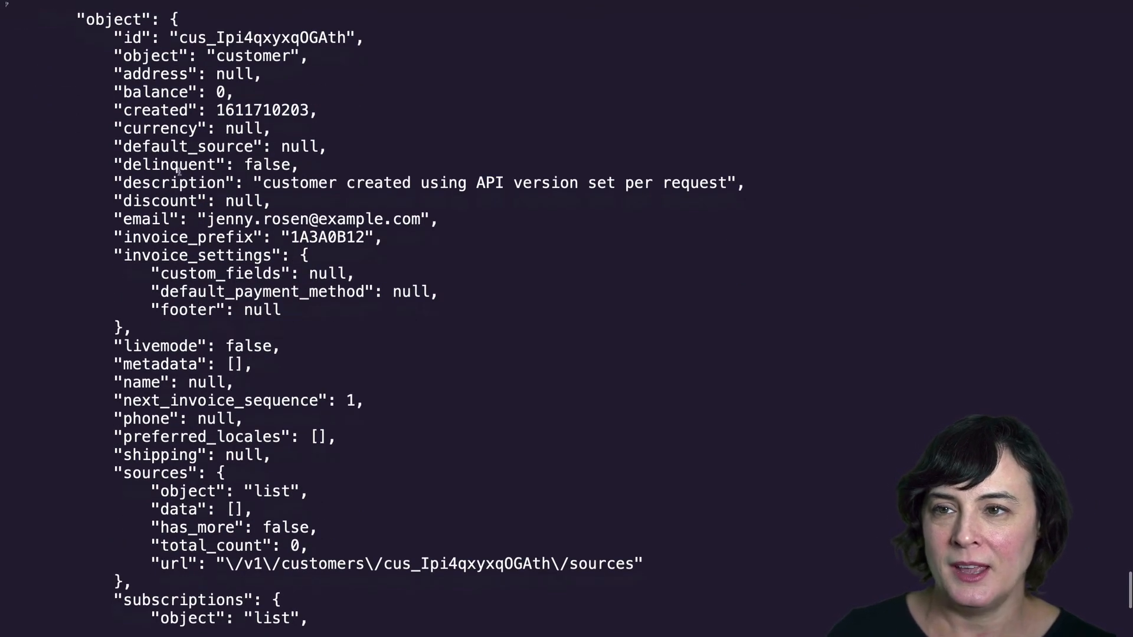
{"action": "scroll", "scroll_direction": "down", "scroll_amount": 3}
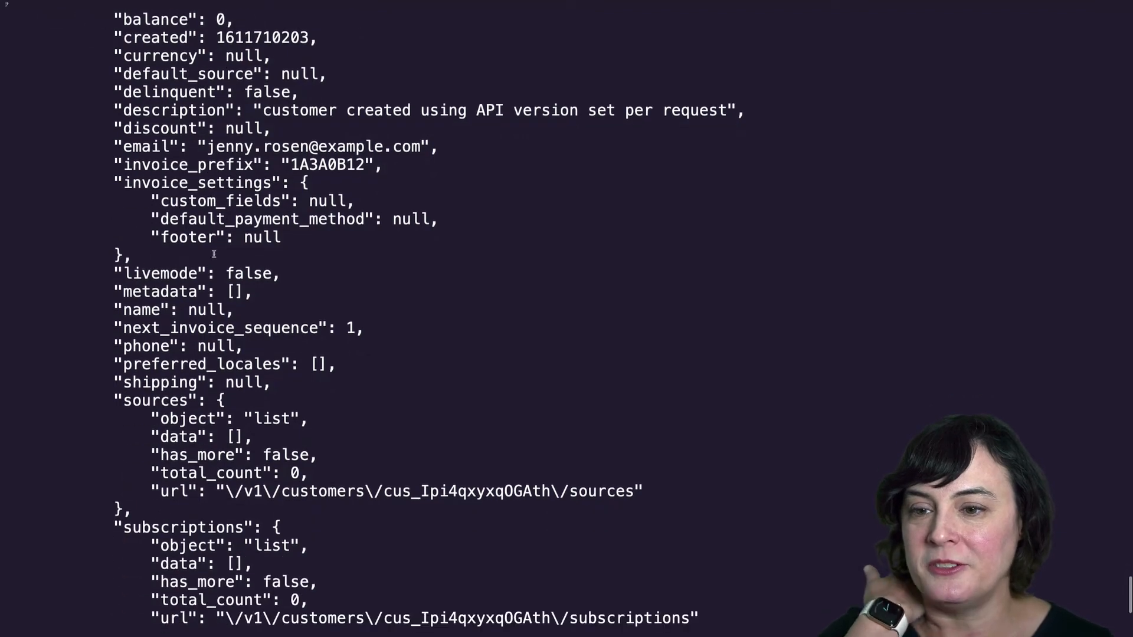
{"action": "scroll", "scroll_direction": "down", "scroll_amount": 3}
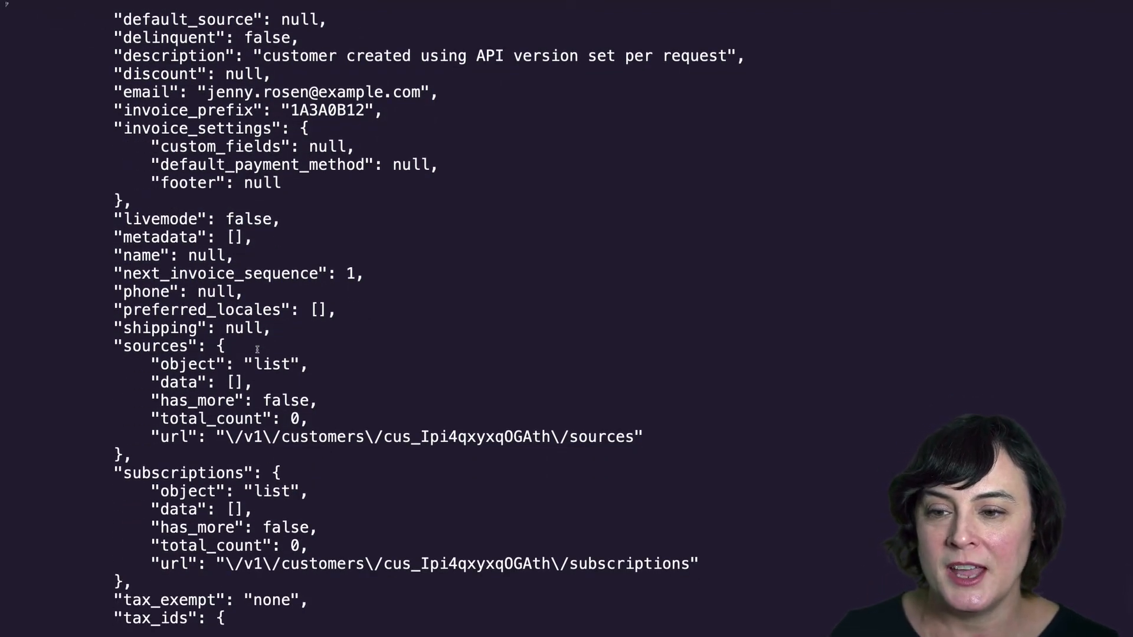
{"action": "scroll", "scroll_direction": "down", "scroll_amount": 3}
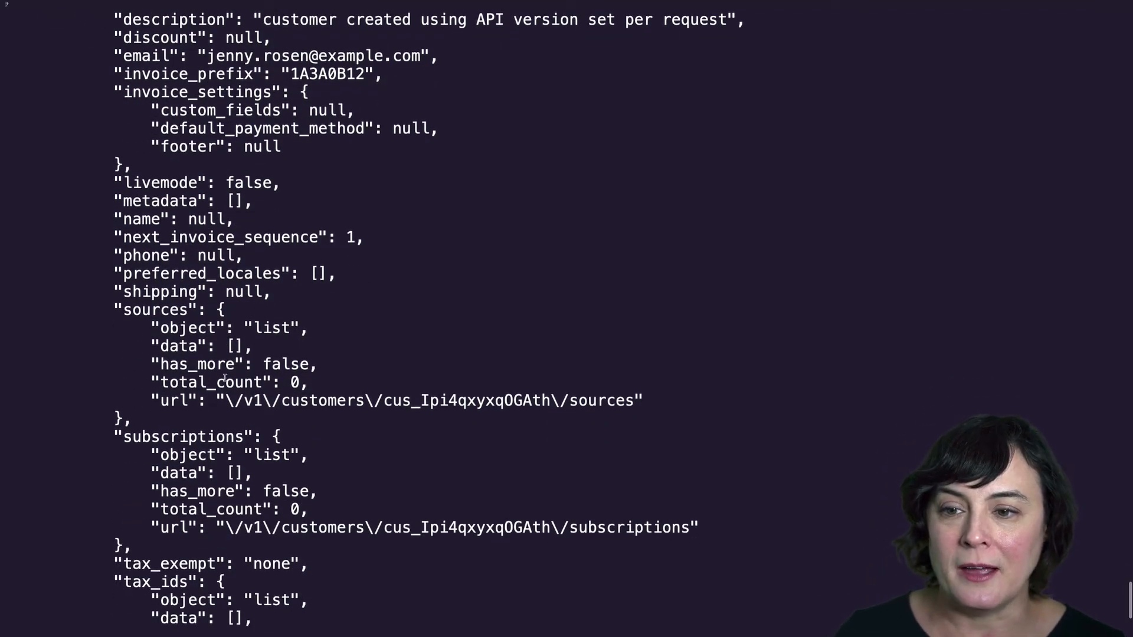
{"action": "scroll", "scroll_direction": "down", "scroll_amount": 3}
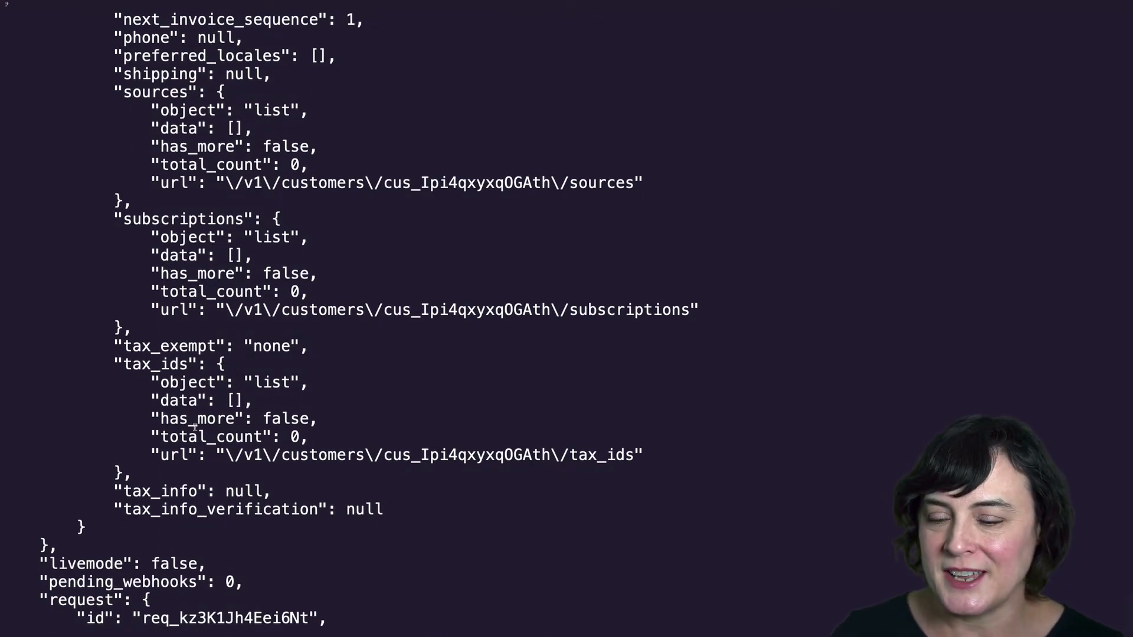
{"action": "scroll", "scroll_direction": "down", "scroll_amount": 3}
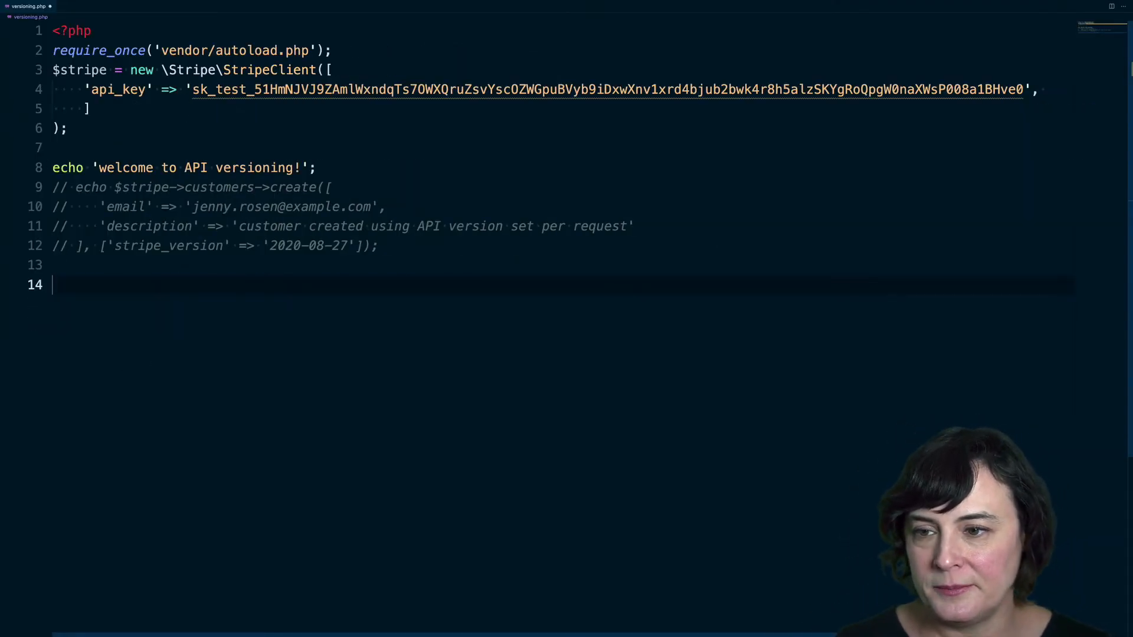
Write a webhookEndpoints->create call with api_version '2020-08-27' and an endpoint url
{"action": "type", "text": "$stripe->webhook"}
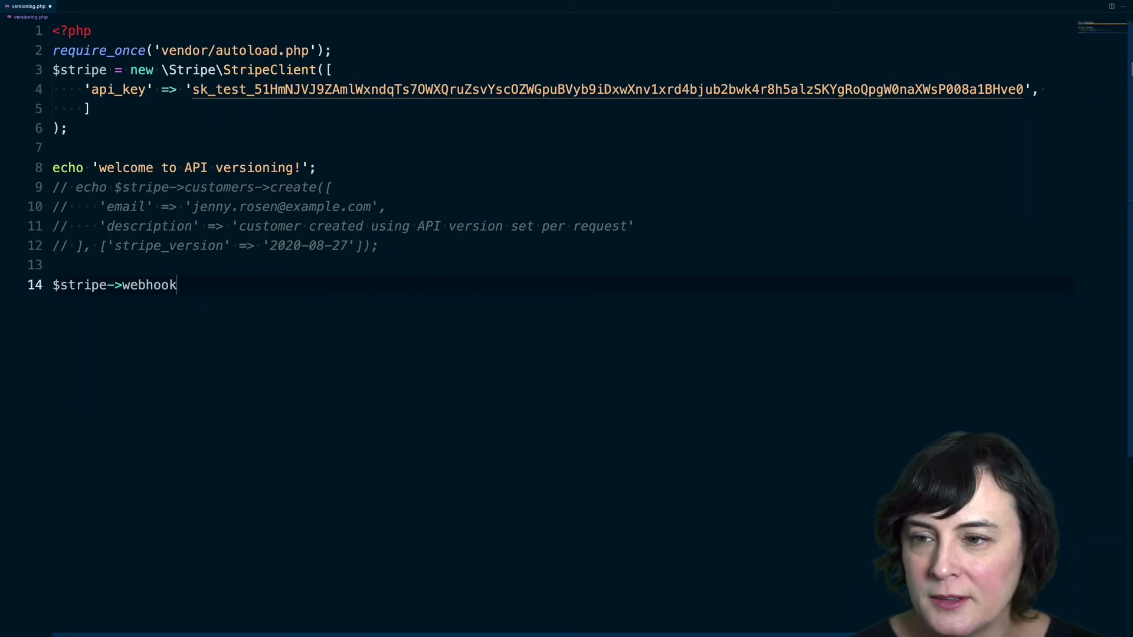
{"action": "type", "text": "Endpoints->create([])"}
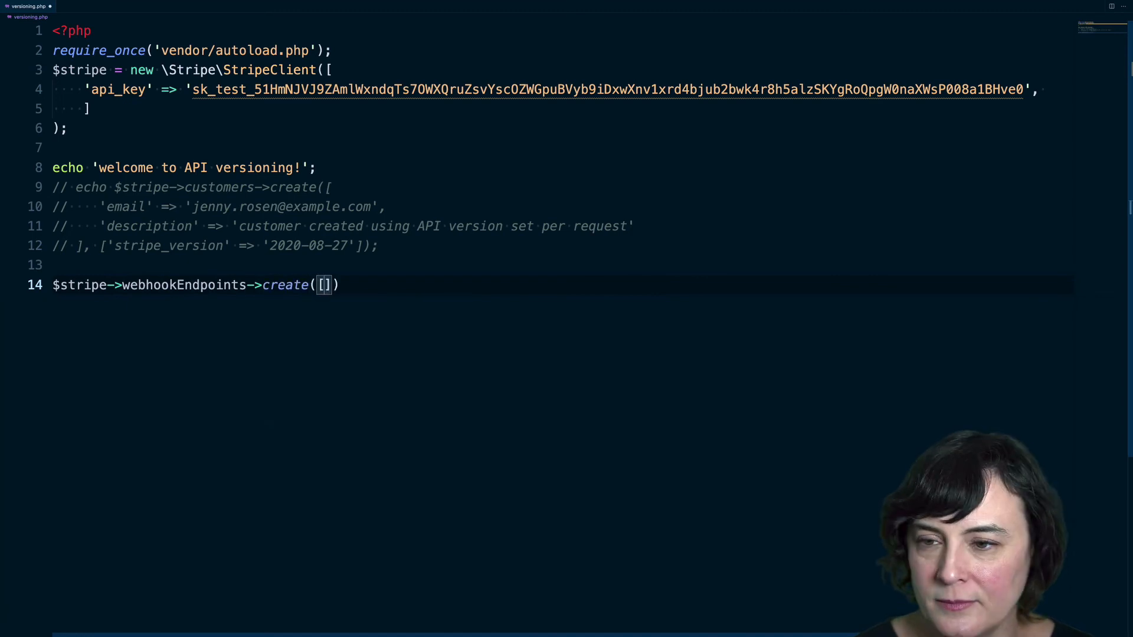
{"action": "type", "text": "'api_'"}
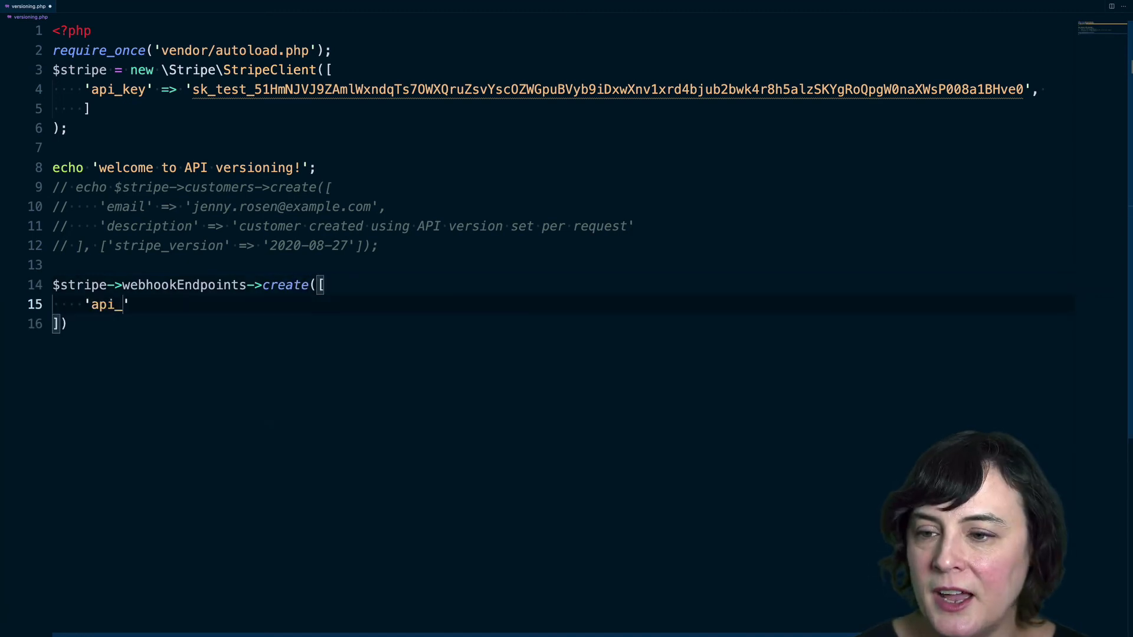
{"action": "type", "text": "version'=> '2020-'"}
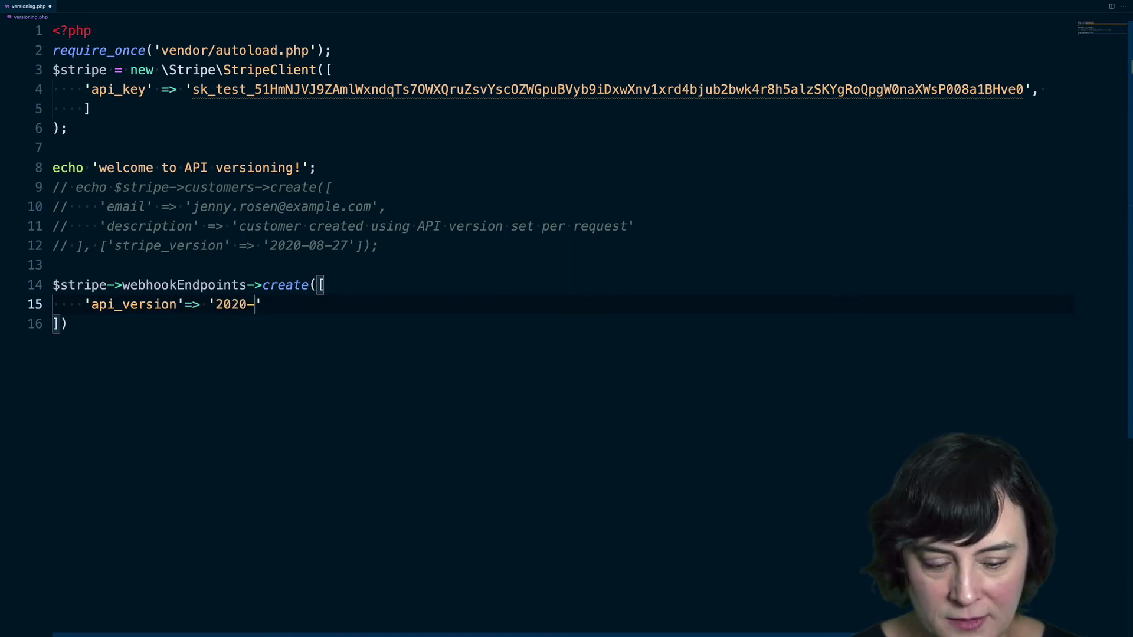
{"action": "type", "text": "08-27'"}
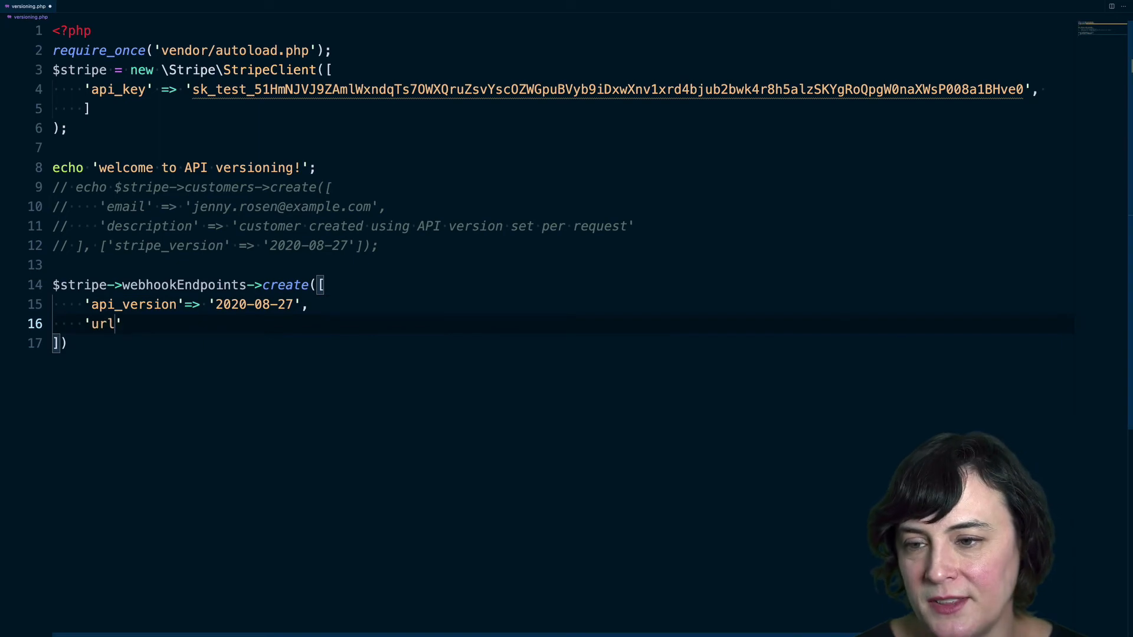
{"action": "type", "text": "=> 'https://example.com/my/webhook/"}
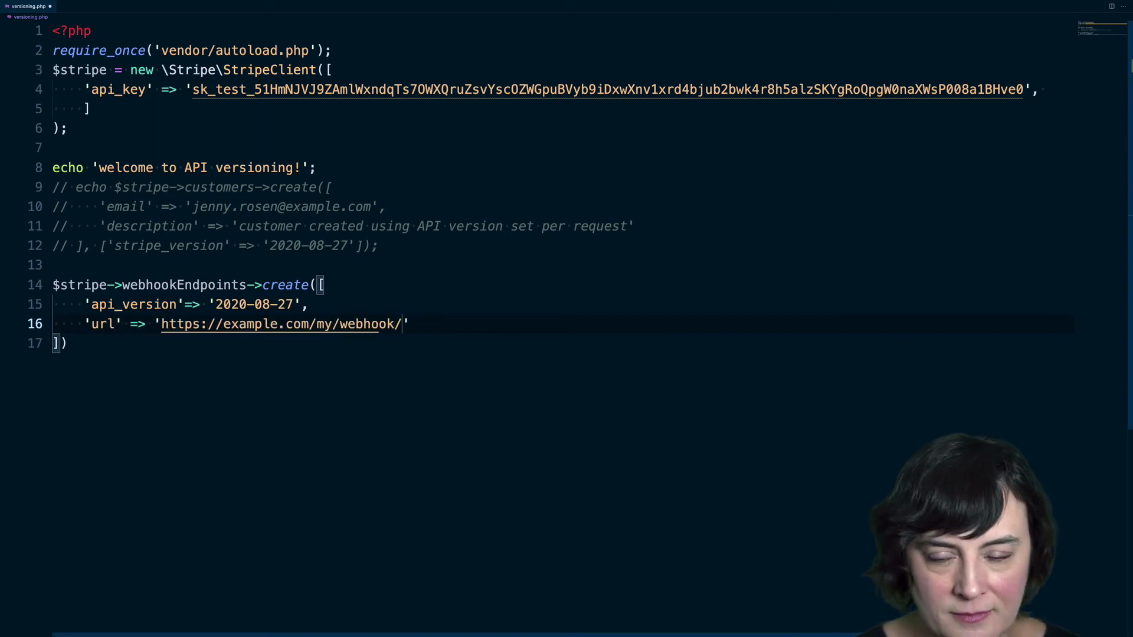
{"action": "type", "text": "endpoint',"}
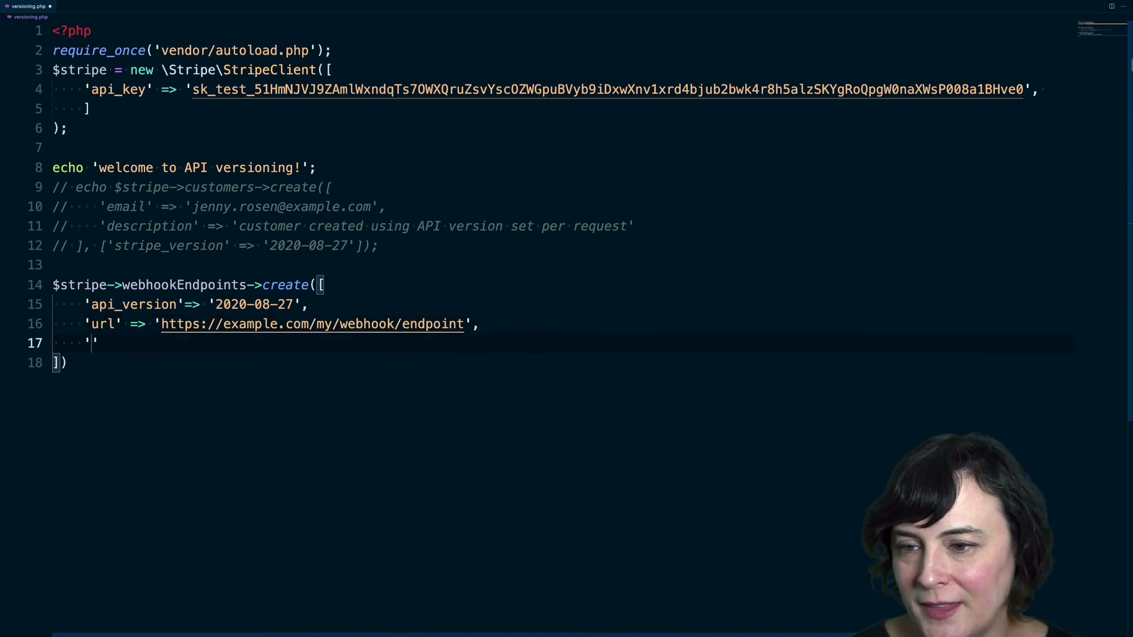
Add enabled_events ['customer.created'], prefix the call with echo, and save the script
{"action": "type", "text": "enbabel"}
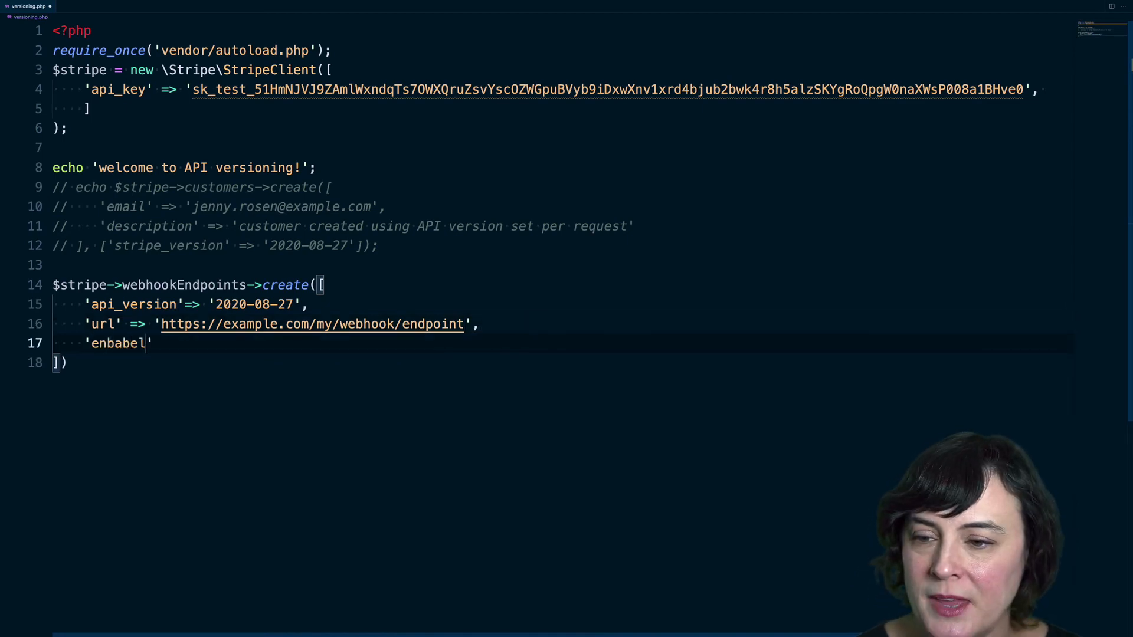
{"action": "type", "text": "d"}
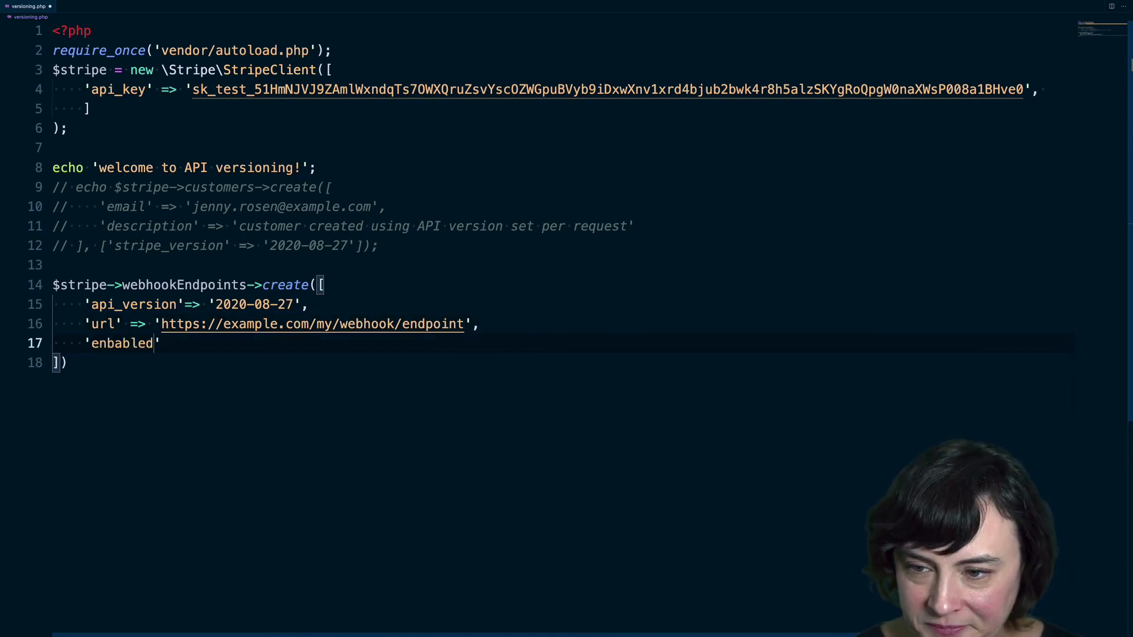
{"action": "type", "text": "_event"}
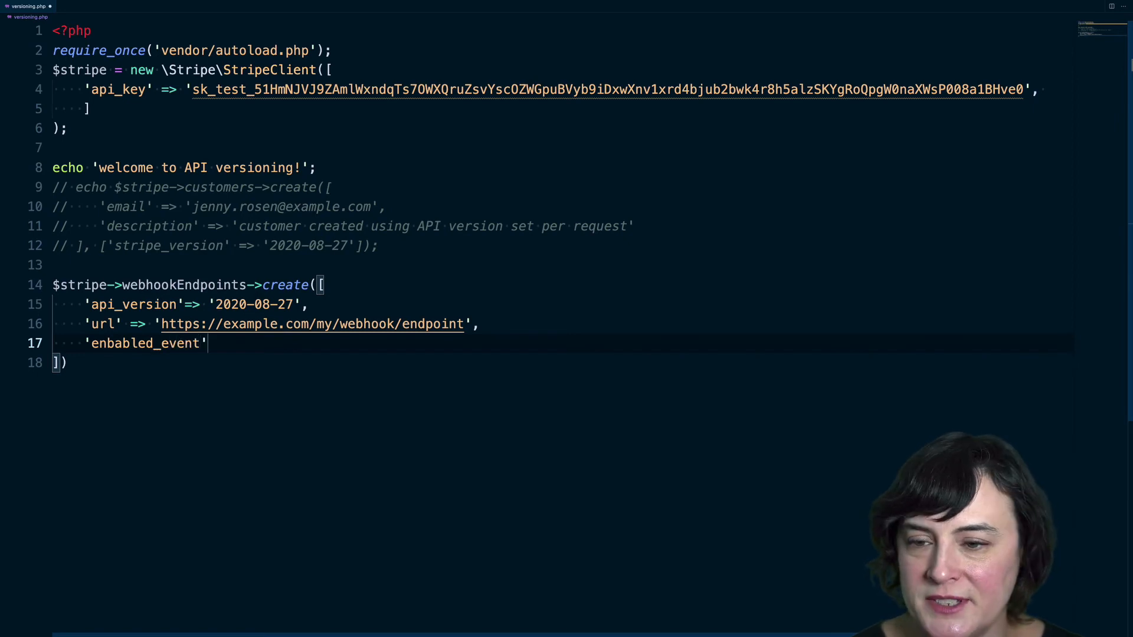
{"action": "type", "text": "=> []"}
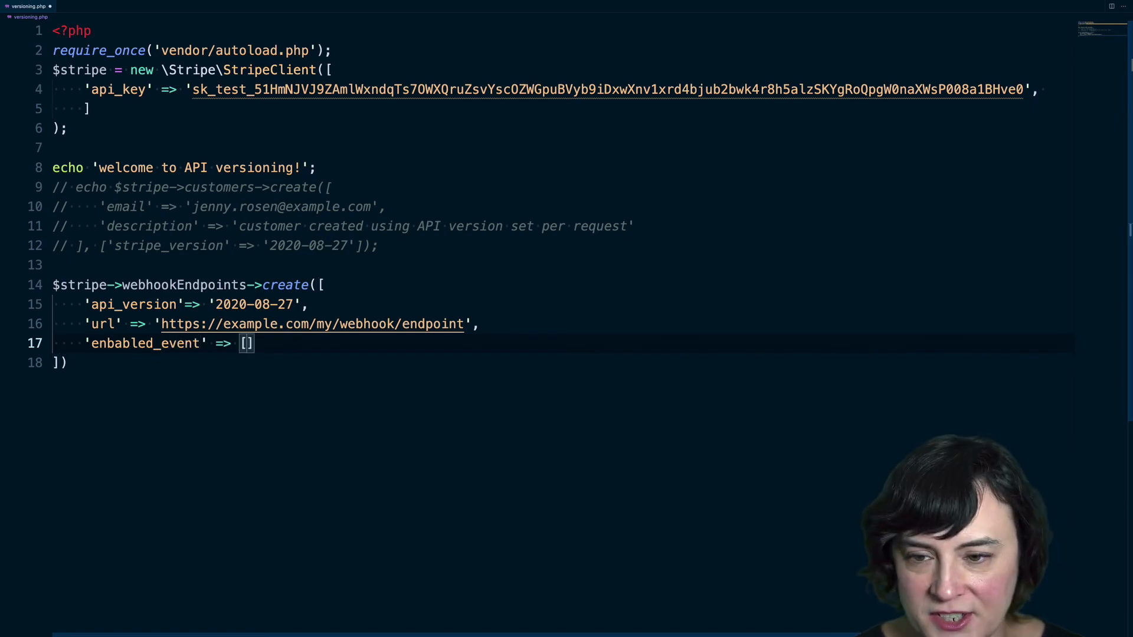
{"action": "type", "text": "'customer'"}
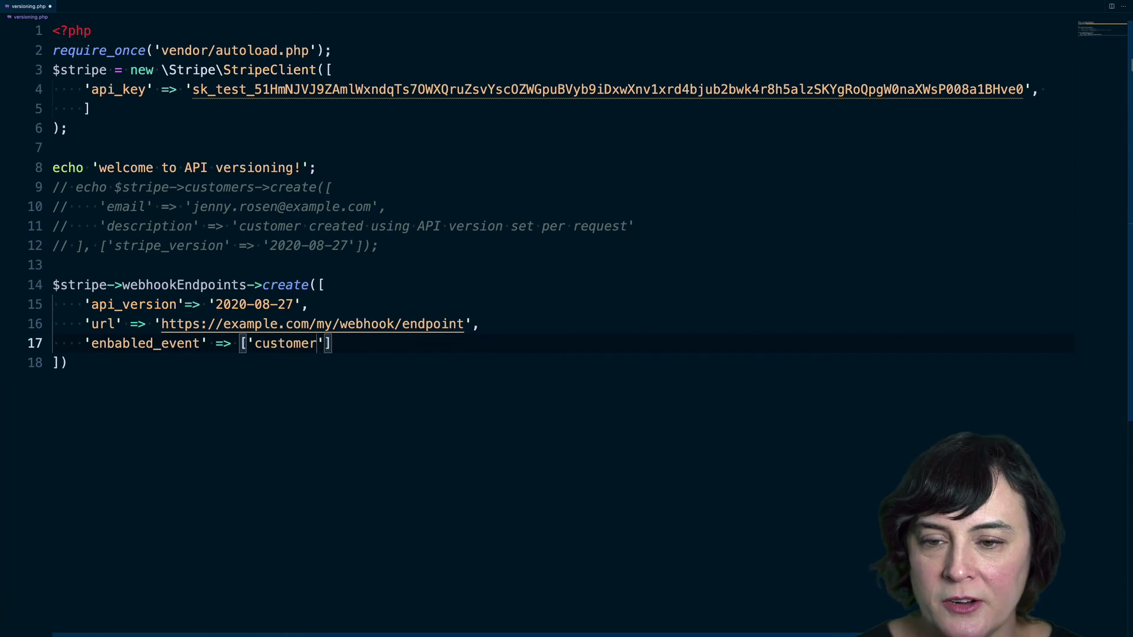
{"action": "type", "text": ".created"}
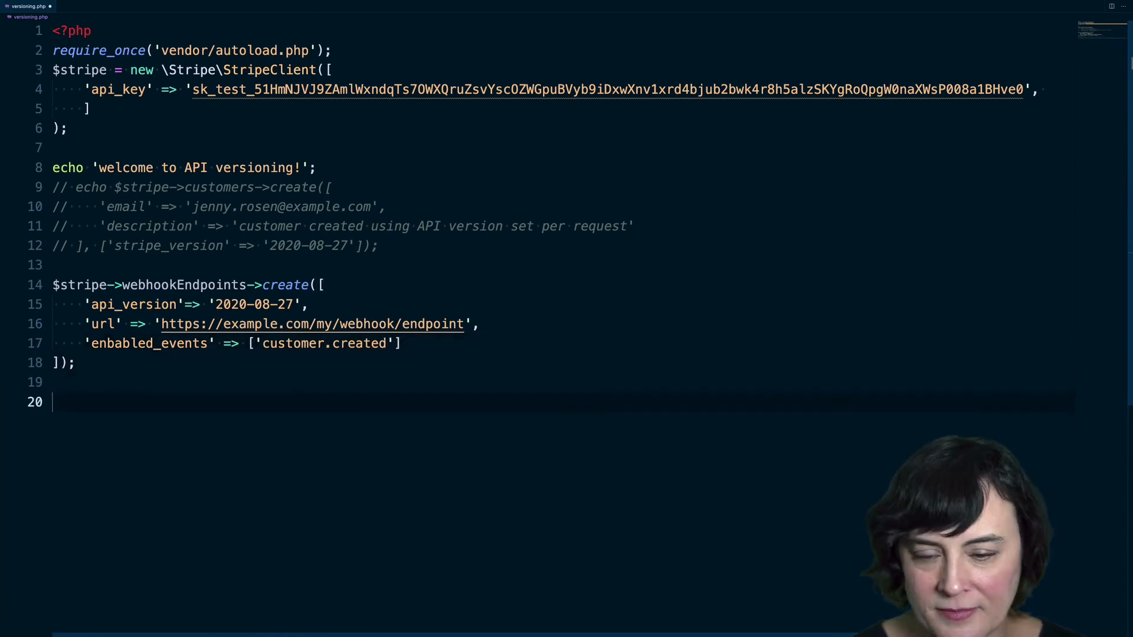
{"action": "type", "text": "echo"}
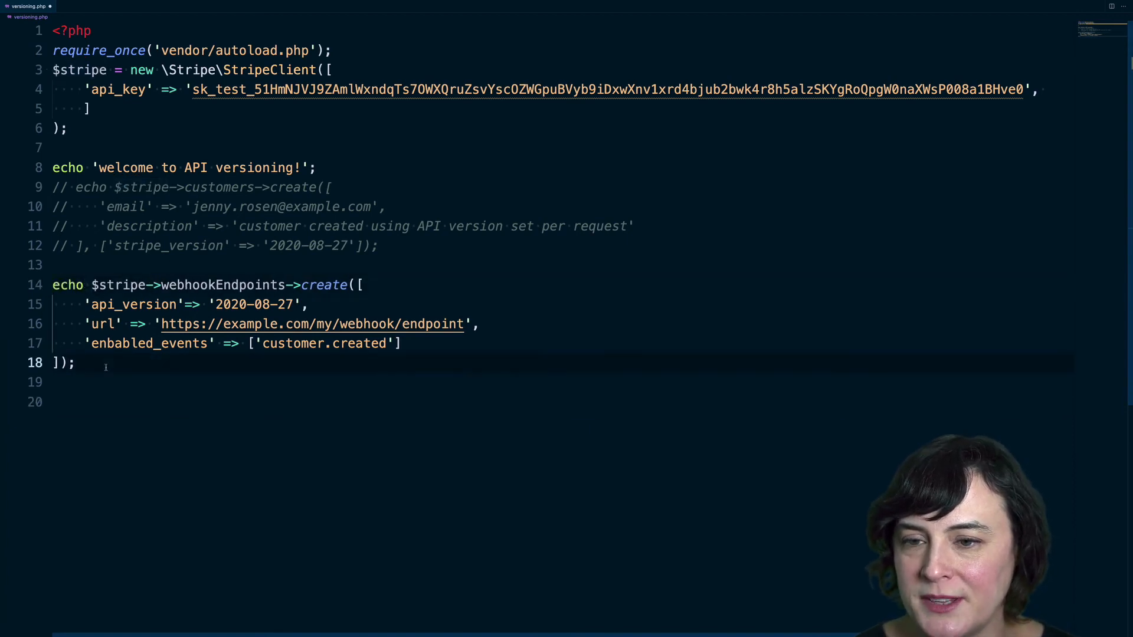
{"action": "key", "text": "Enter"}
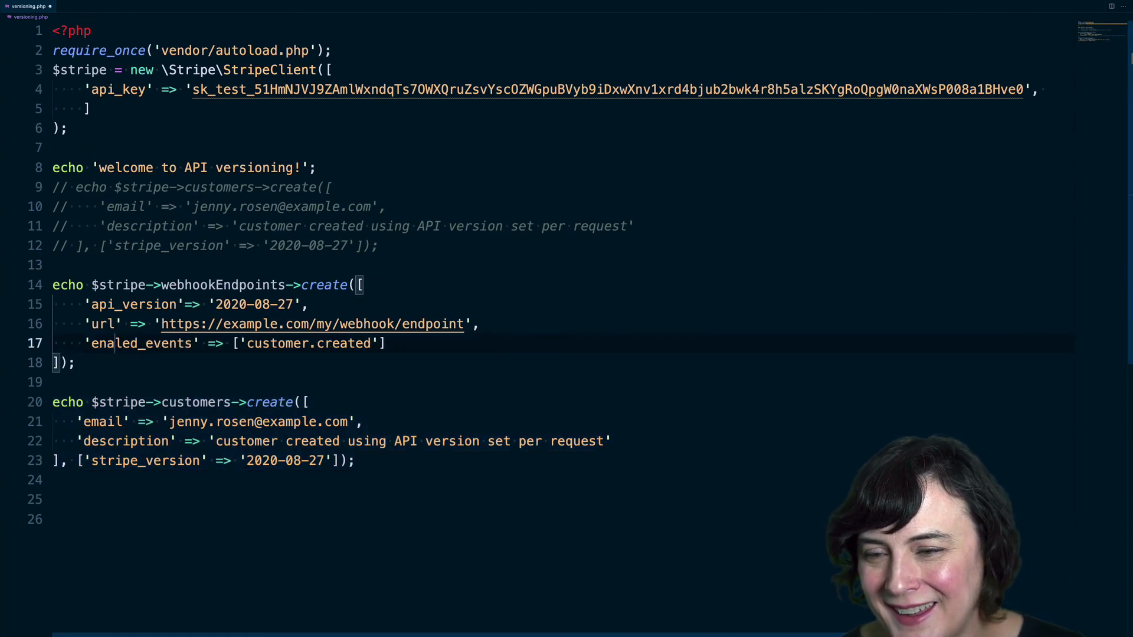
{"action": "type", "text": "b"}
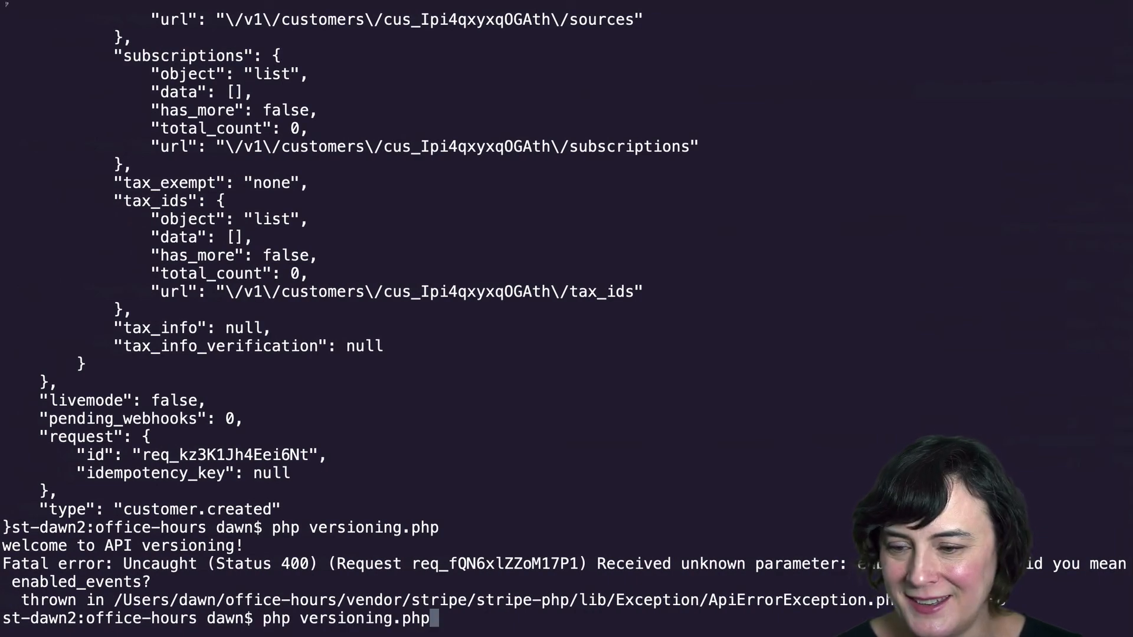
Rerun php versioning.php and review the printed webhook endpoint and customer JSON
{"action": "key", "text": "Return"}
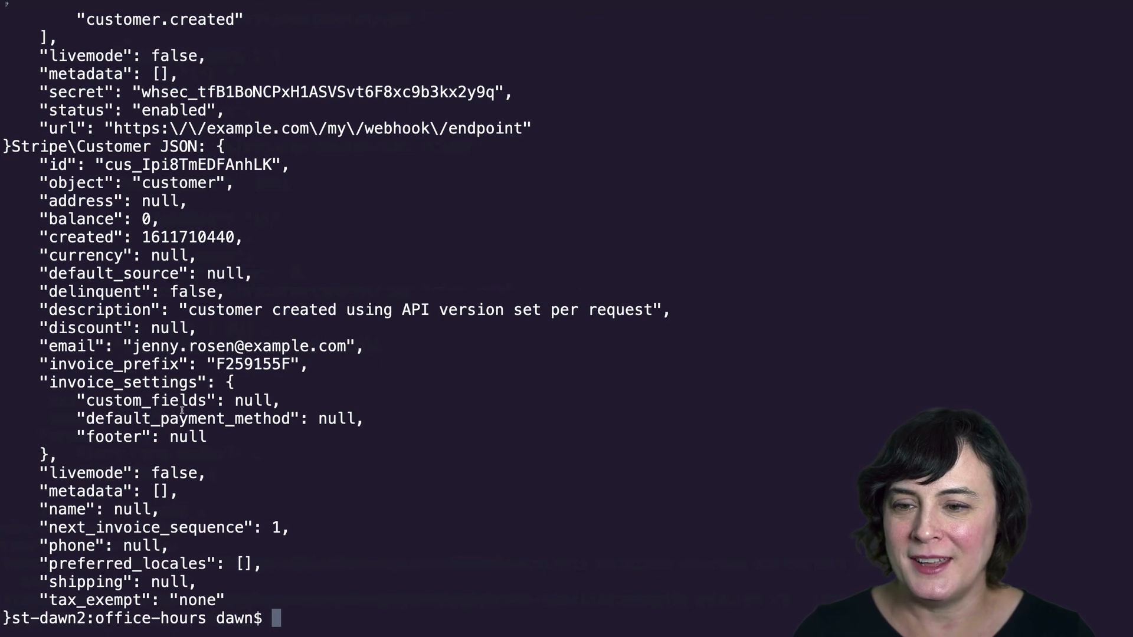
{"action": "scroll", "scroll_direction": "up", "scroll_amount": 3}
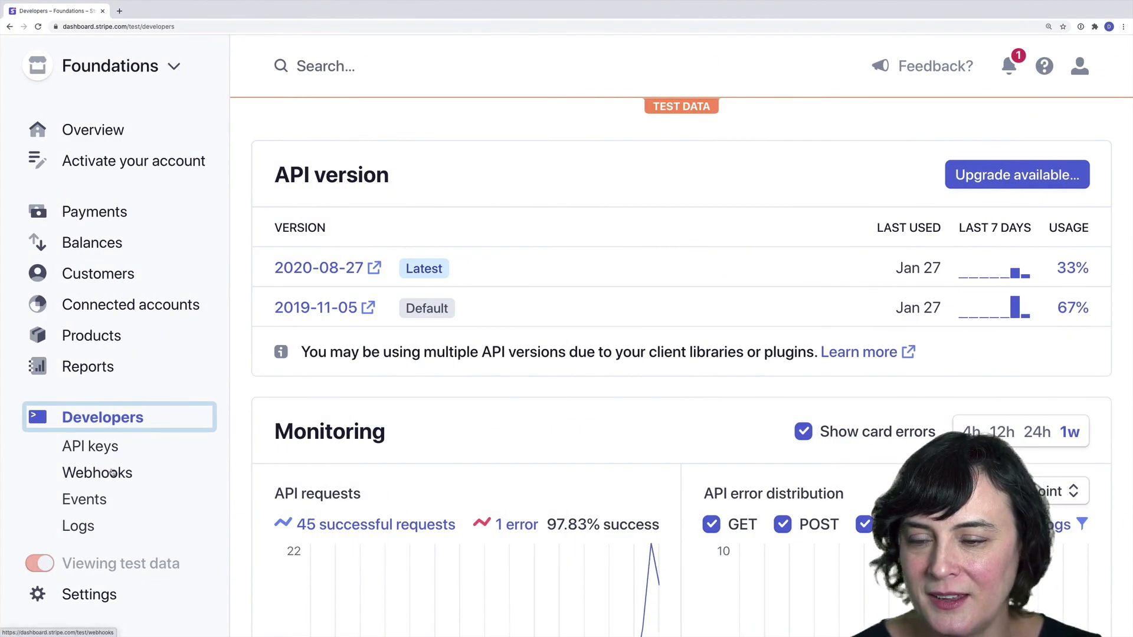
Open the example.com webhook endpoint's details from the Stripe Dashboard webhooks list
{"action": "left_click", "coordinate": [97, 473]}
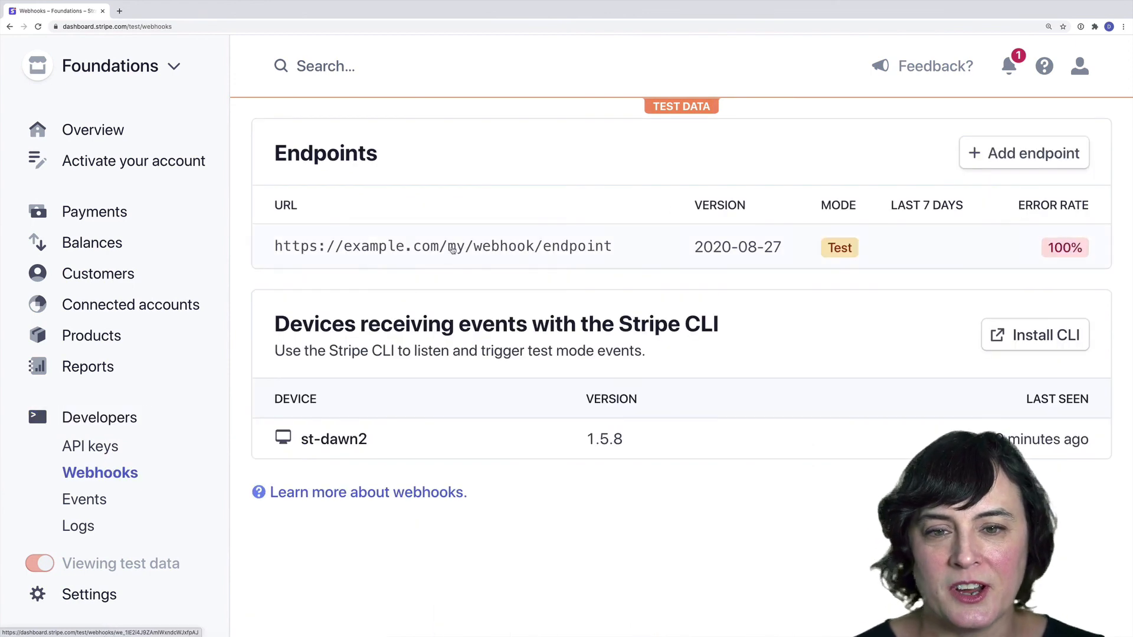
{"action": "left_click", "coordinate": [442, 246]}
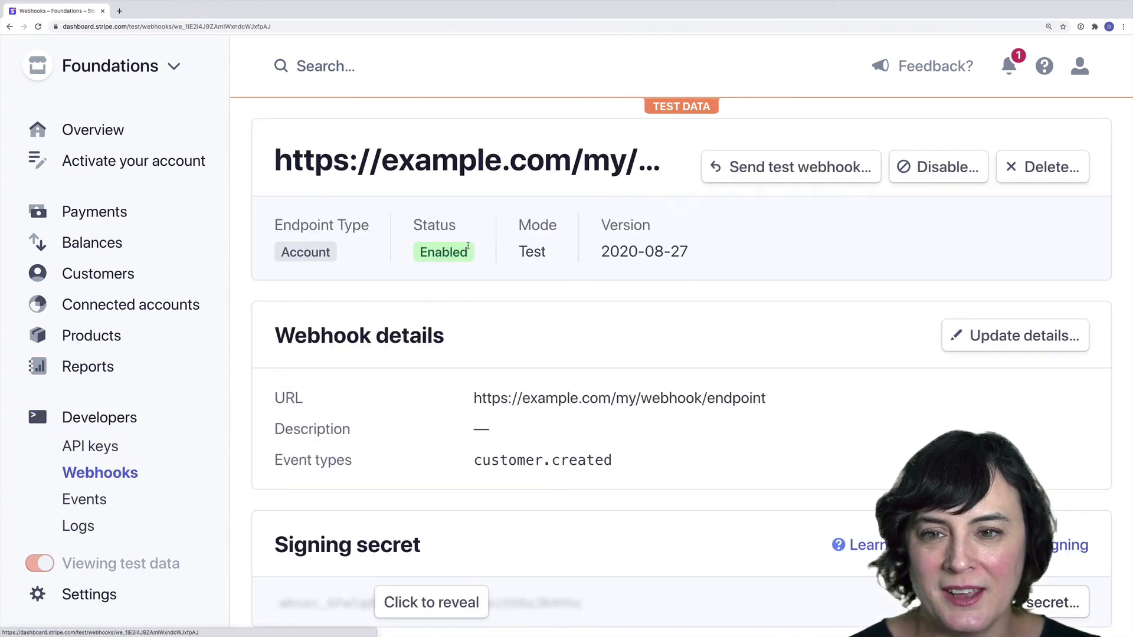
{"action": "scroll", "scroll_direction": "down", "scroll_amount": 3}
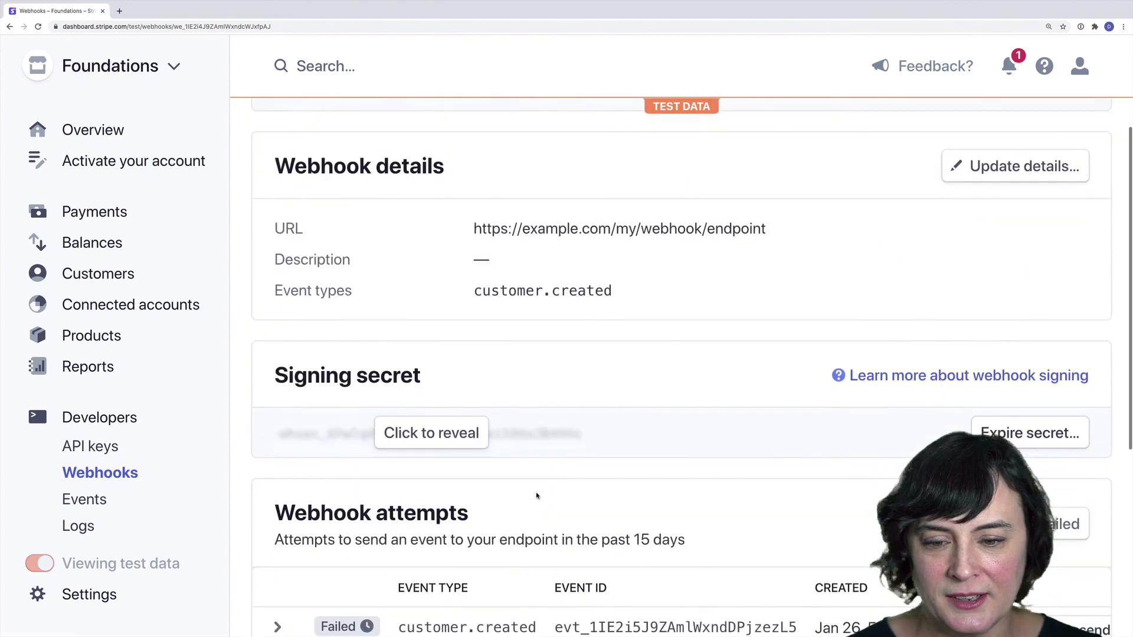
{"action": "scroll", "scroll_direction": "down", "scroll_amount": 3}
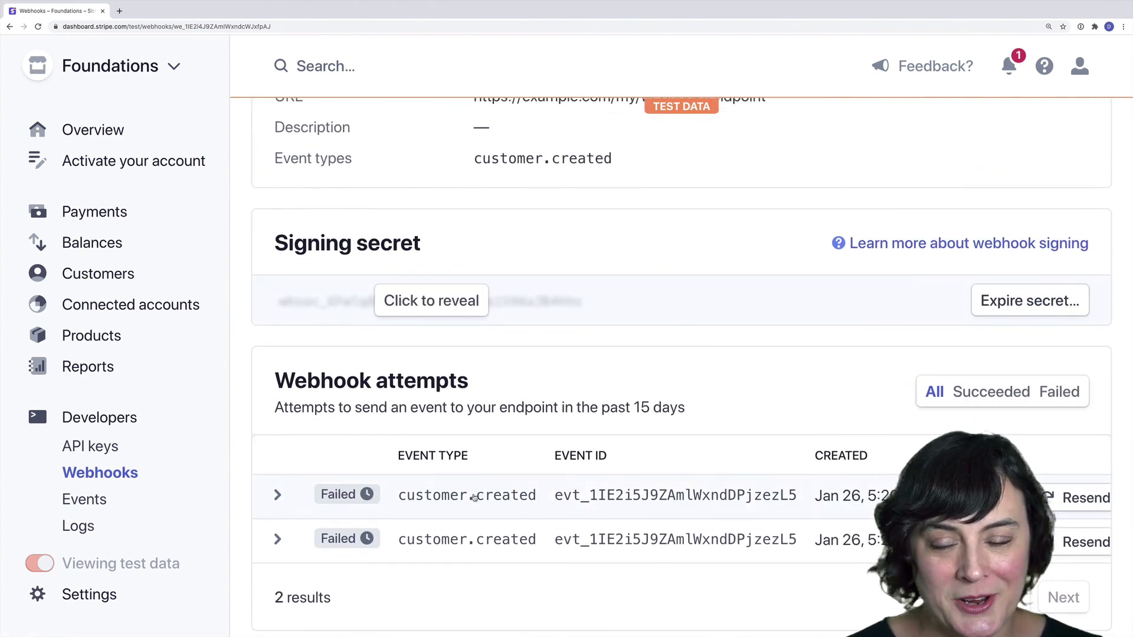
Expand the first customer.created attempt and highlight its api_version 2020-08-27 line
{"action": "left_click", "coordinate": [278, 495]}
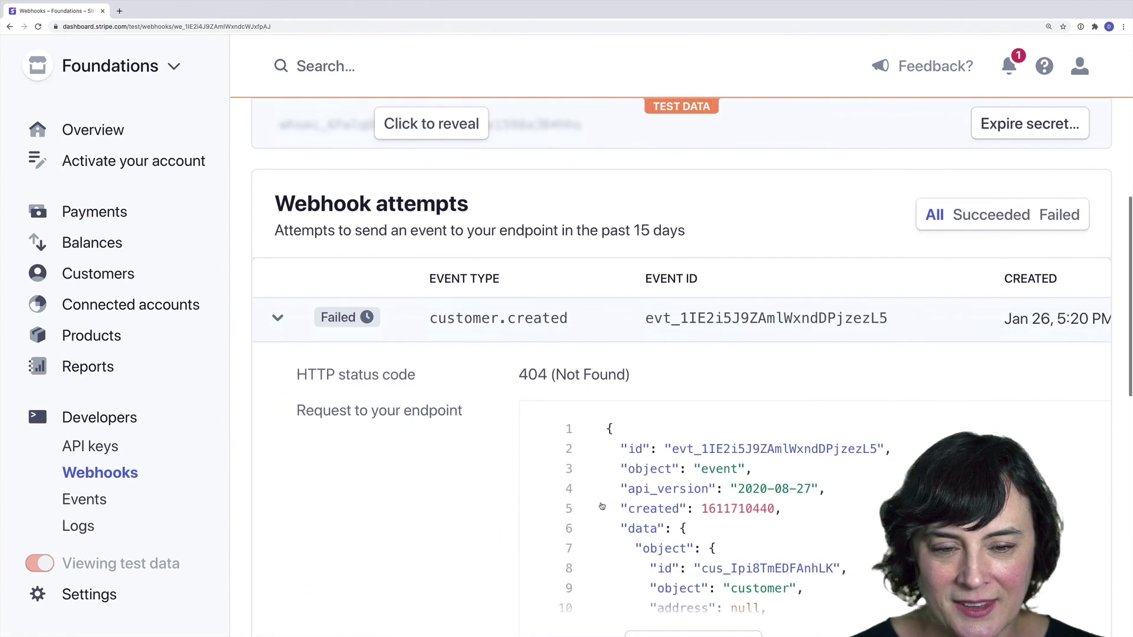
{"action": "scroll", "scroll_direction": "down", "scroll_amount": 3}
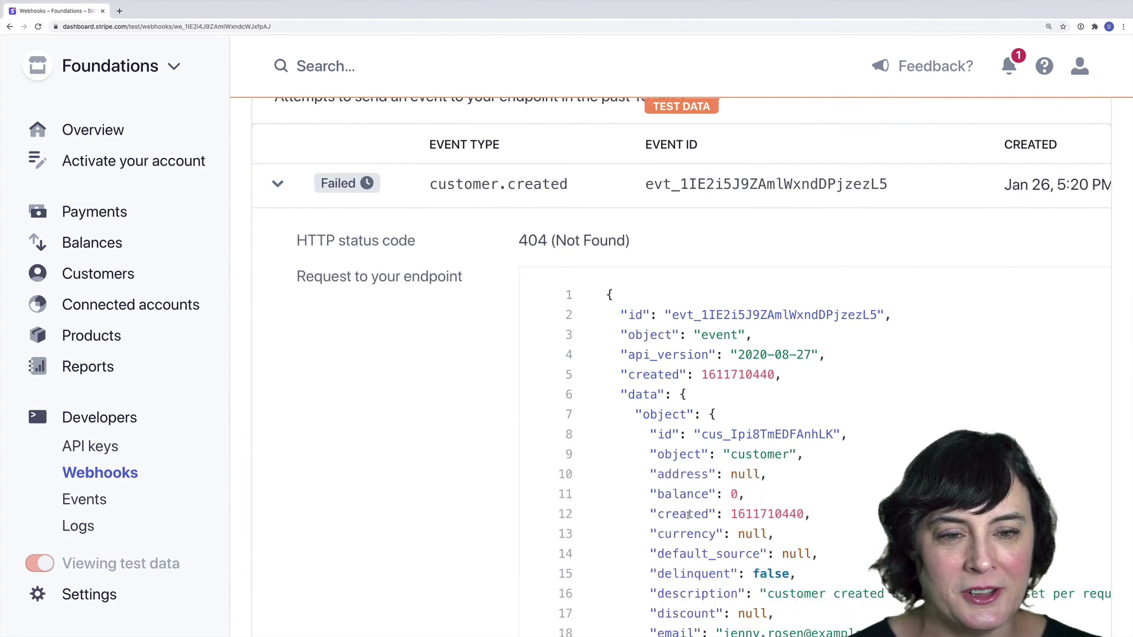
{"action": "scroll", "scroll_direction": "down", "scroll_amount": 3}
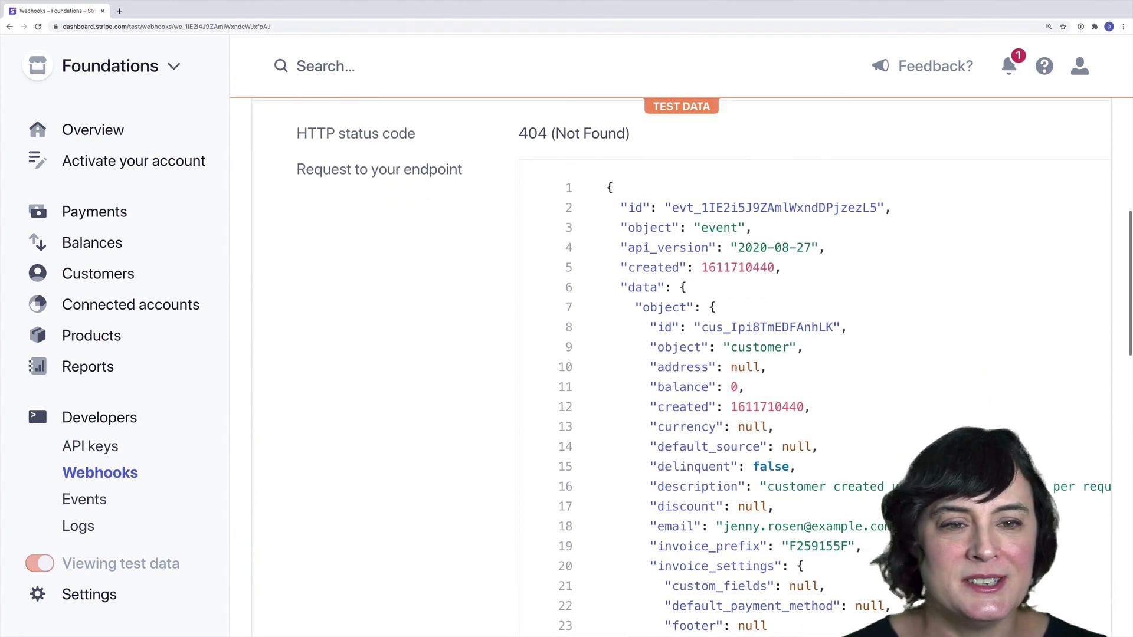
{"action": "double_click", "coordinate": [665, 247]}
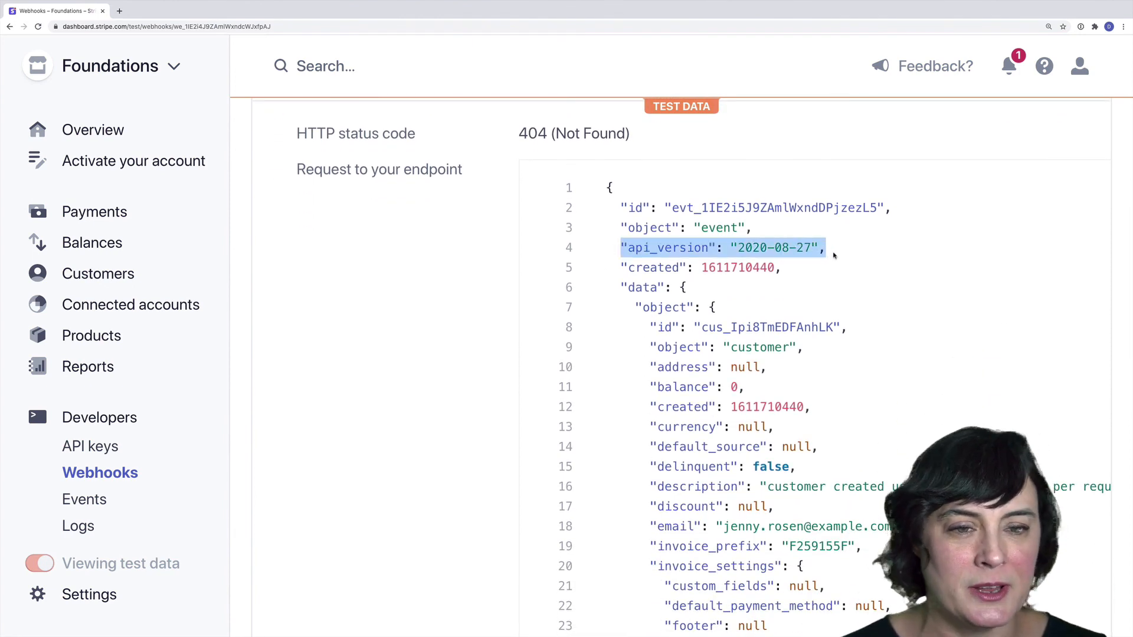
{"action": "mouse_move", "coordinate": [769, 326]}
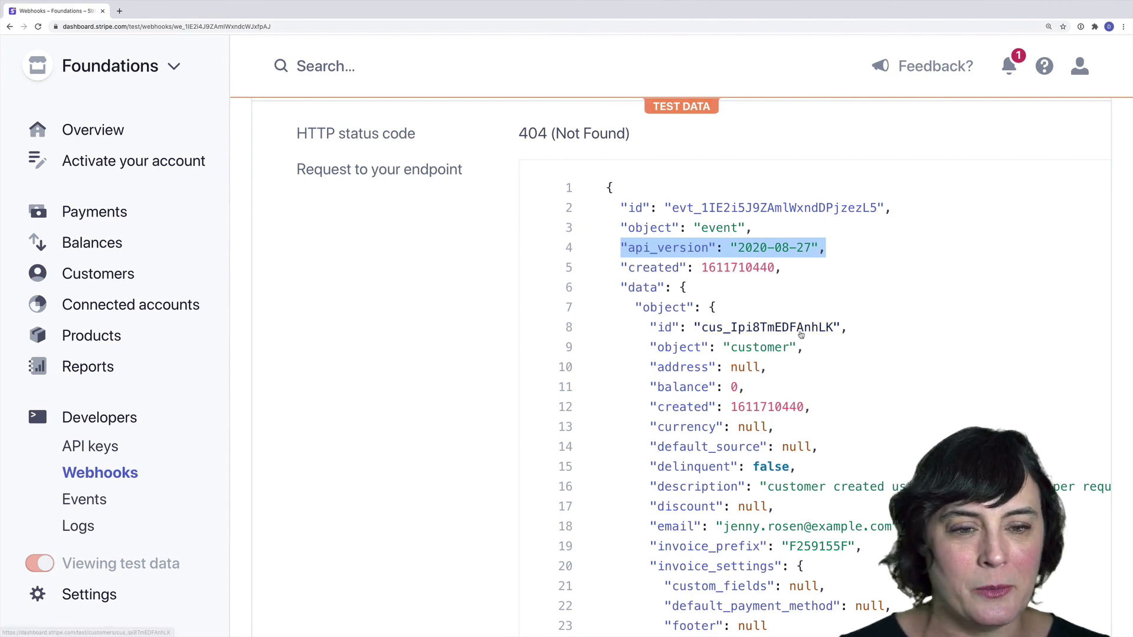